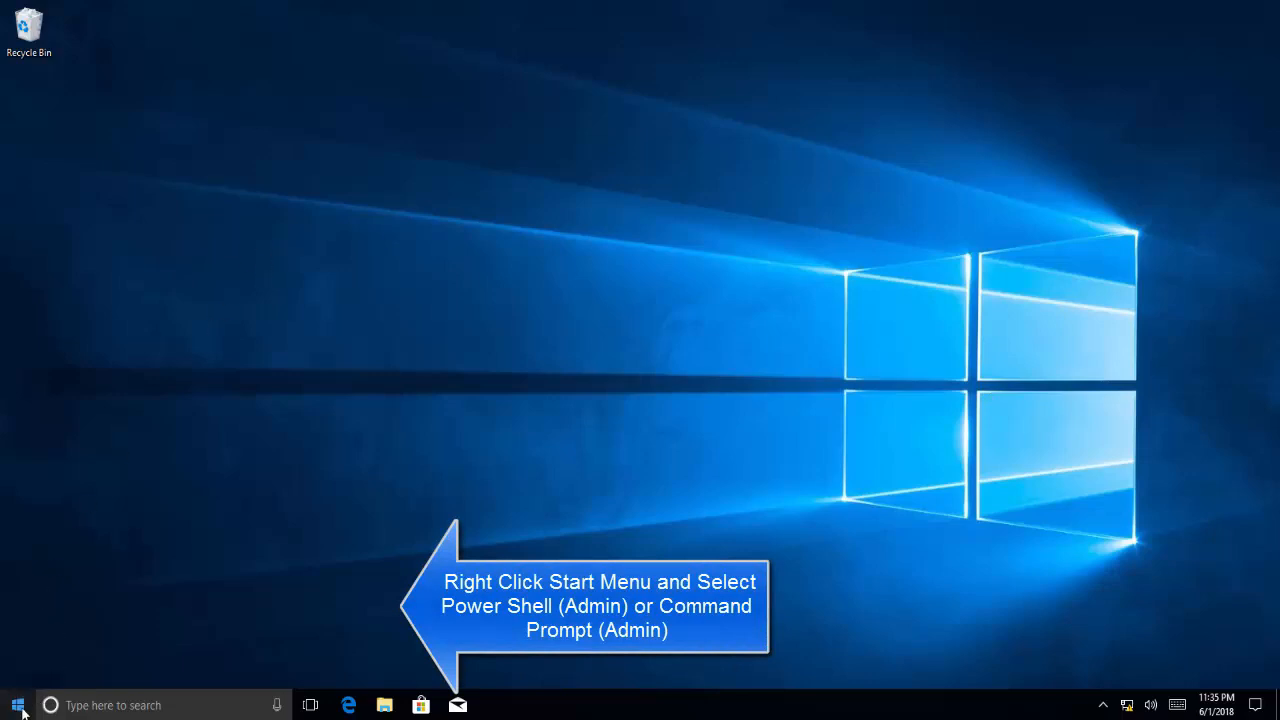
- Launch Windows PowerShell (Admin) from the Start button's right-click menu
right_click(16, 704)
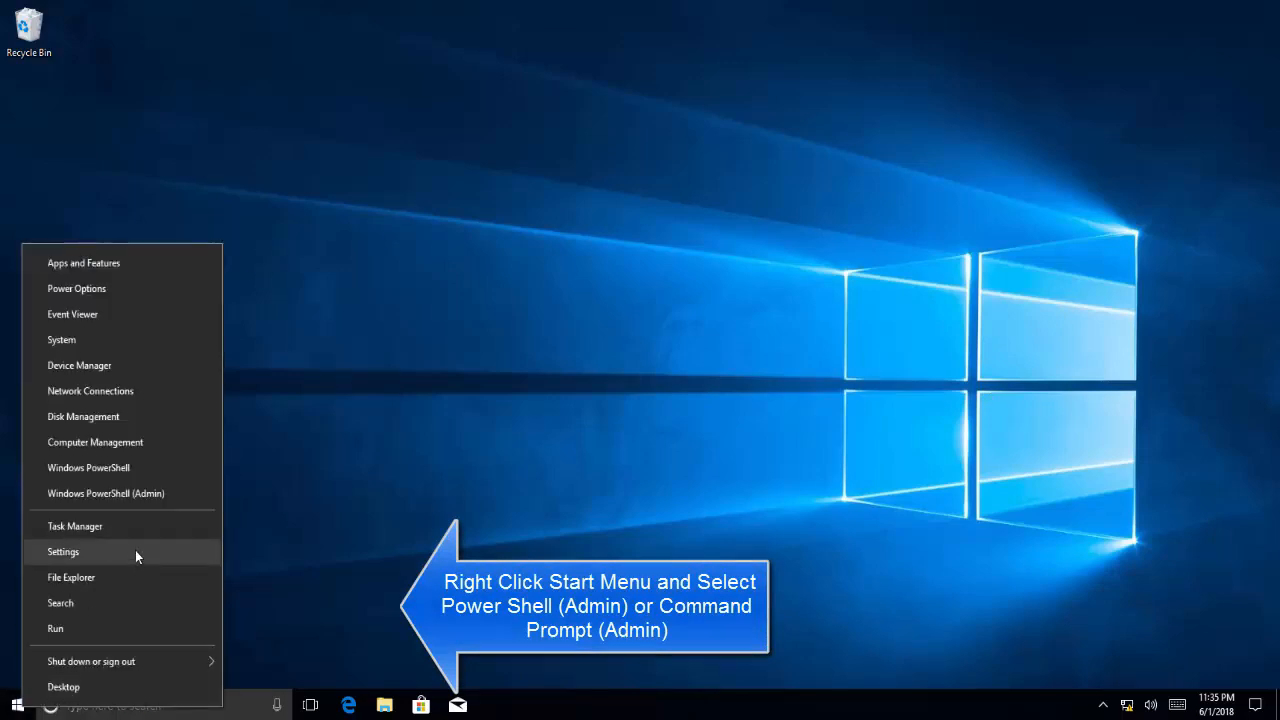
mouse_move(184, 492)
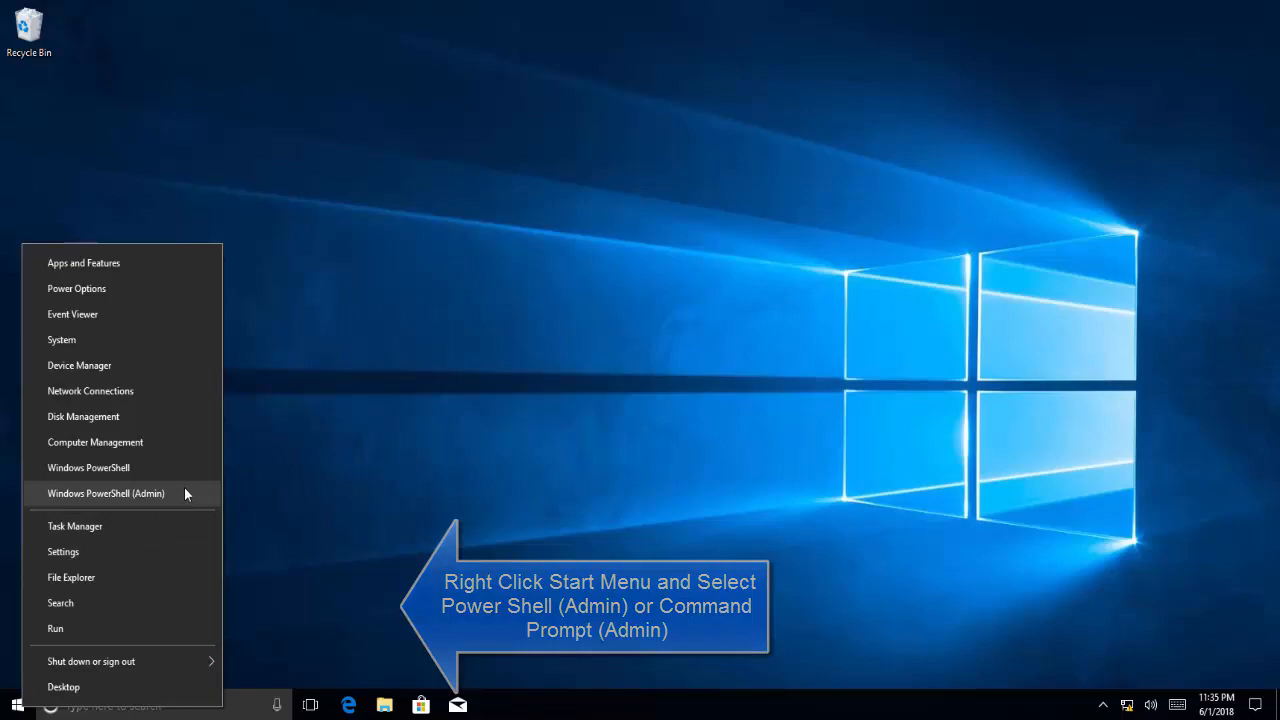
click(106, 492)
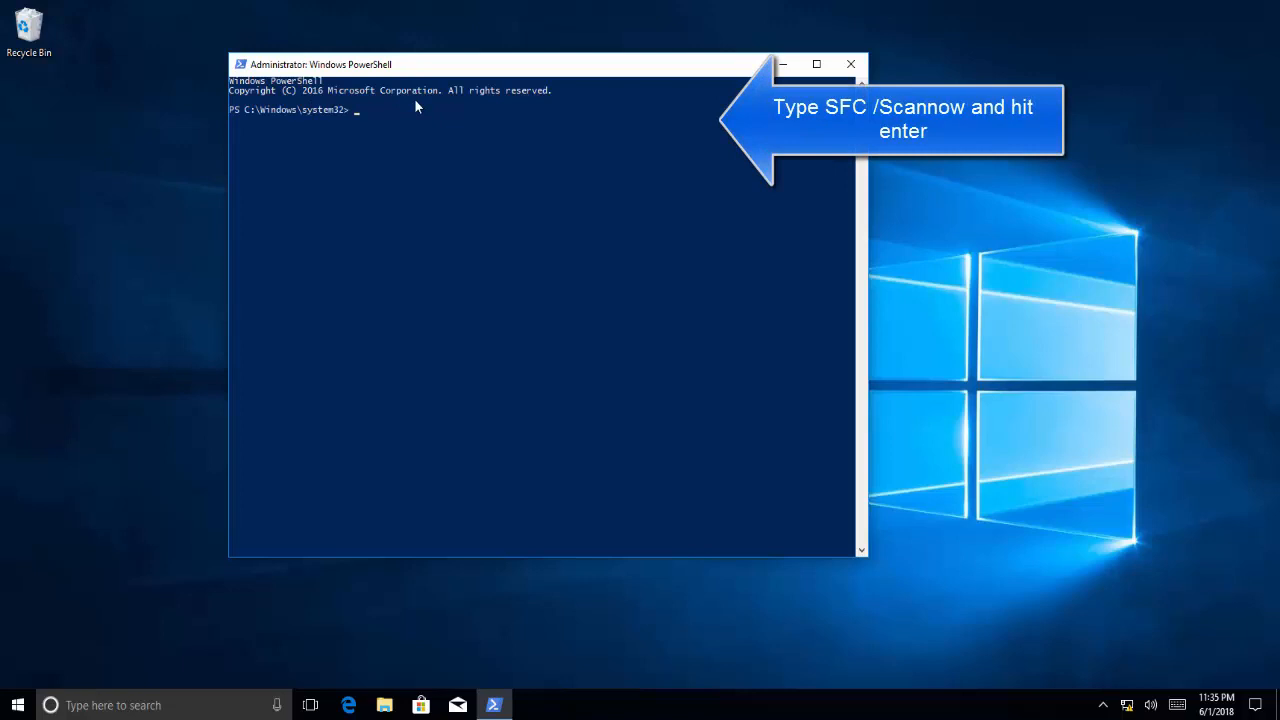
- Run sfc /scannow and let verification complete to 100% with no integrity violations
text(ssf)
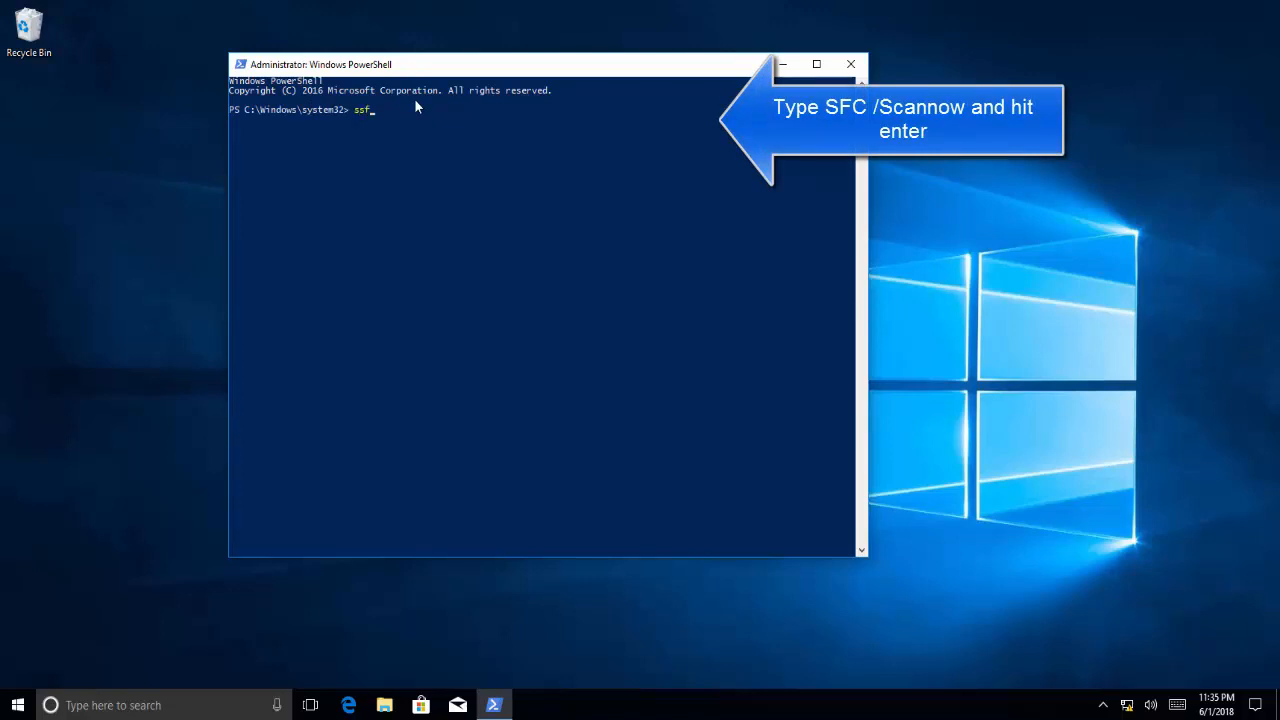
key(BackSpace)
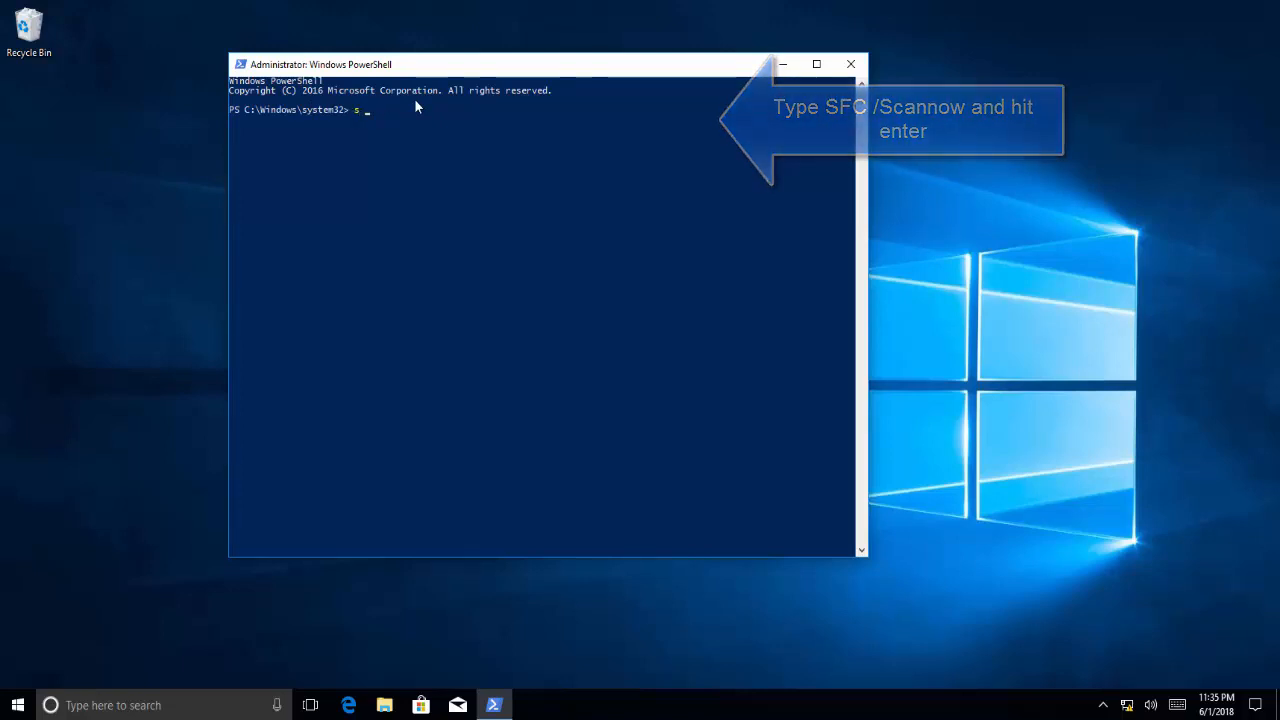
text(fc /scan)
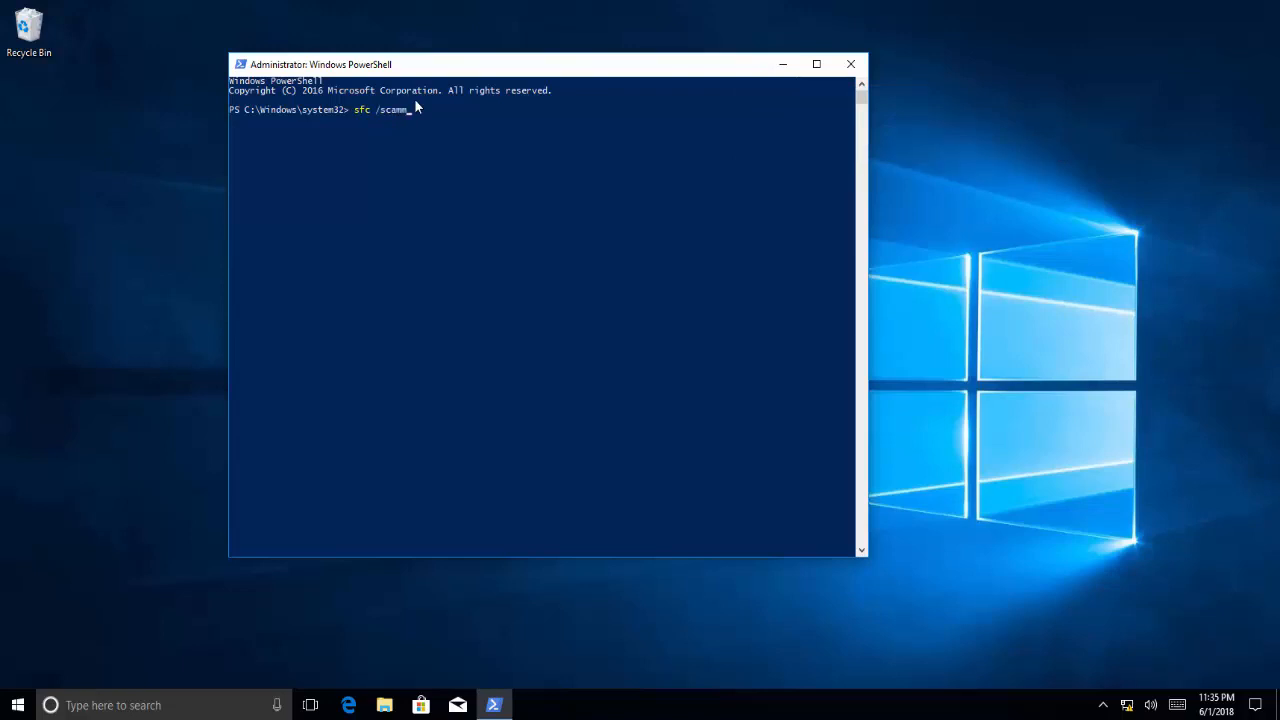
text(now)
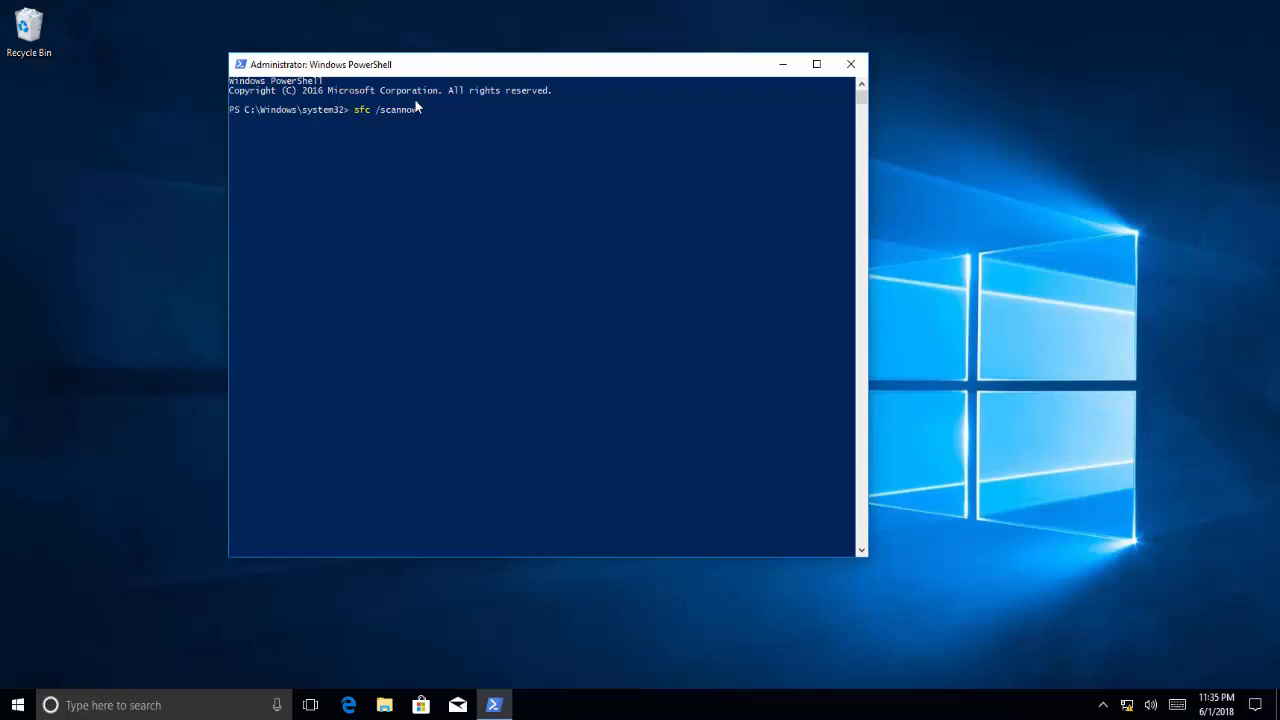
mouse_move(436, 104)
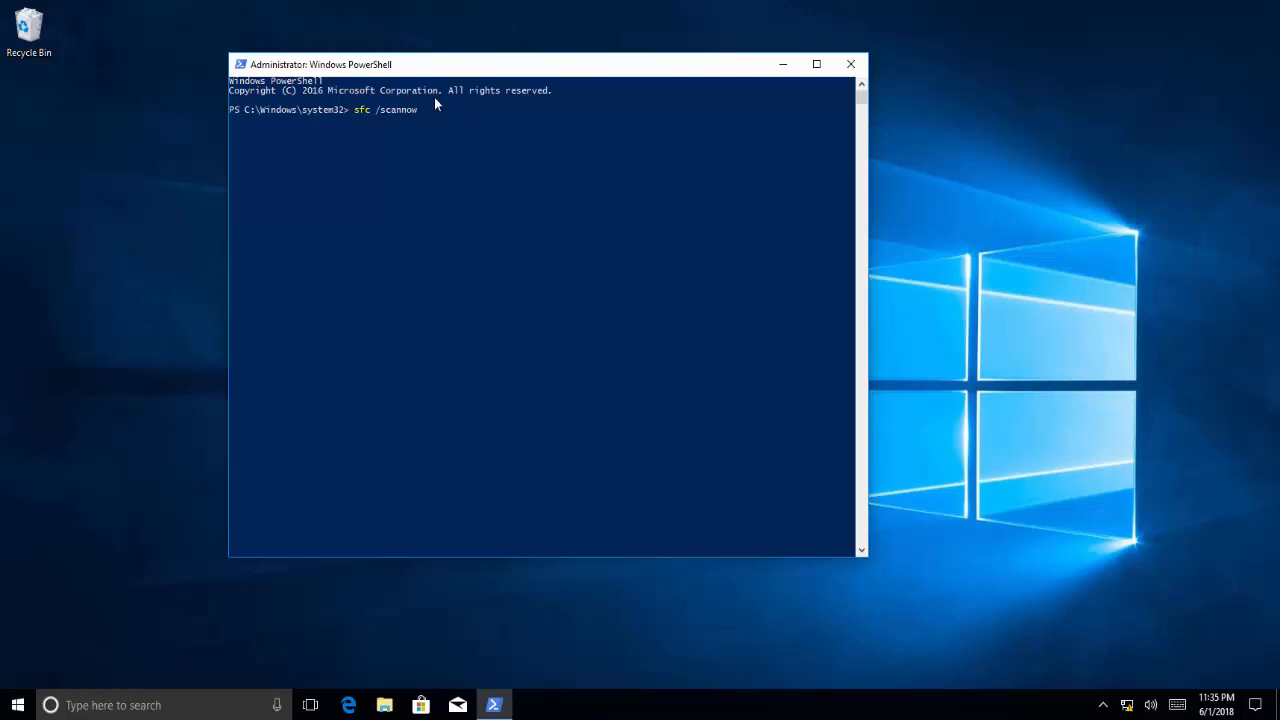
key(enter)
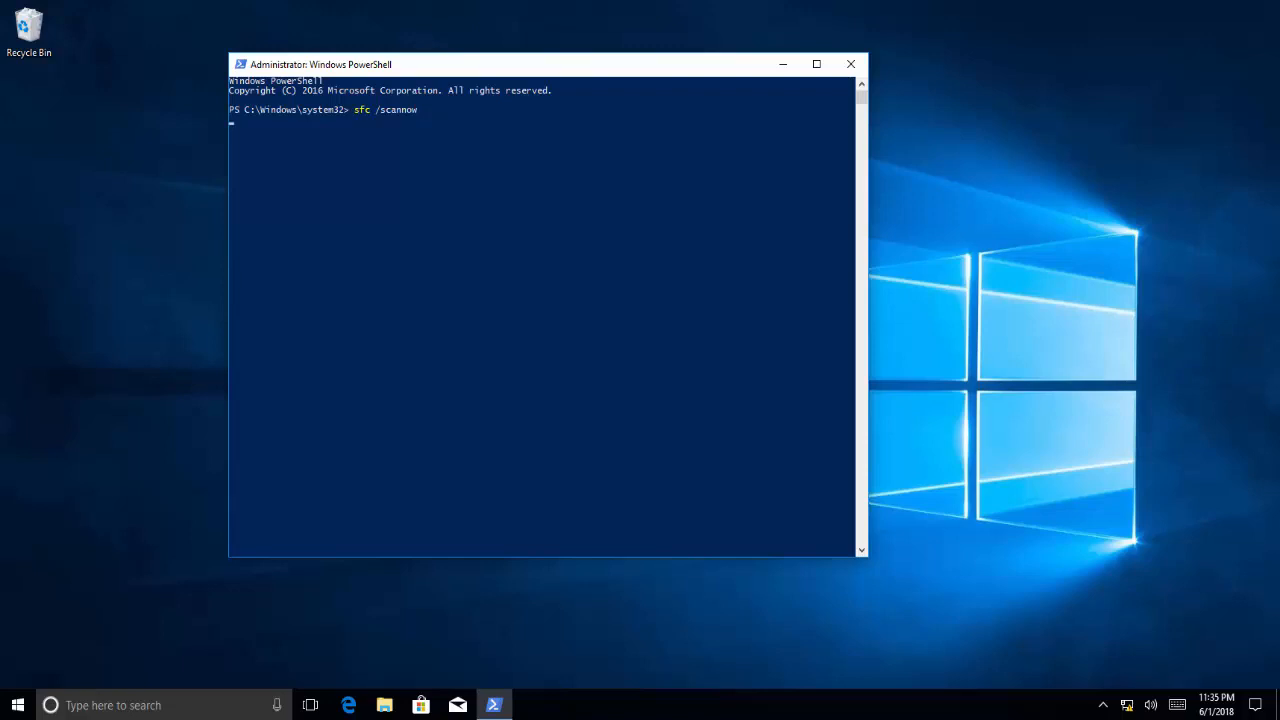
key(Enter)
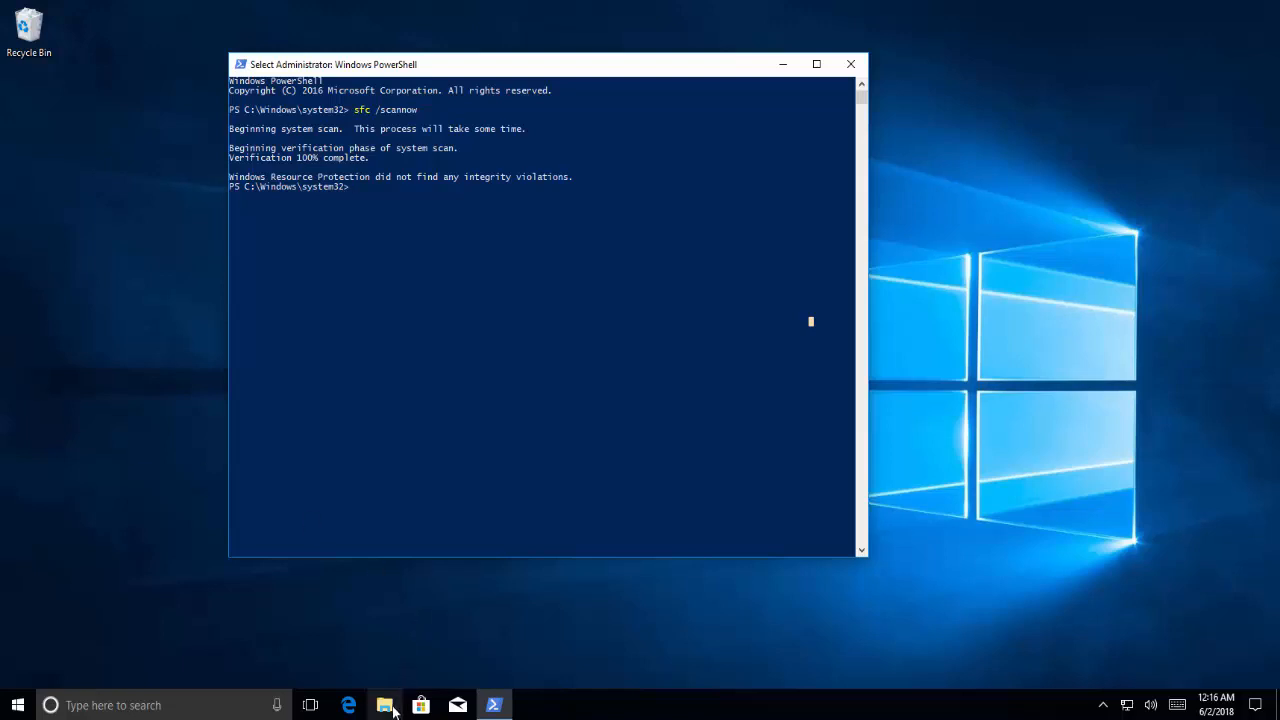
- Browse File Explorer to C:\Windows\Logs\CBS, then return to the PowerShell window
click(384, 704)
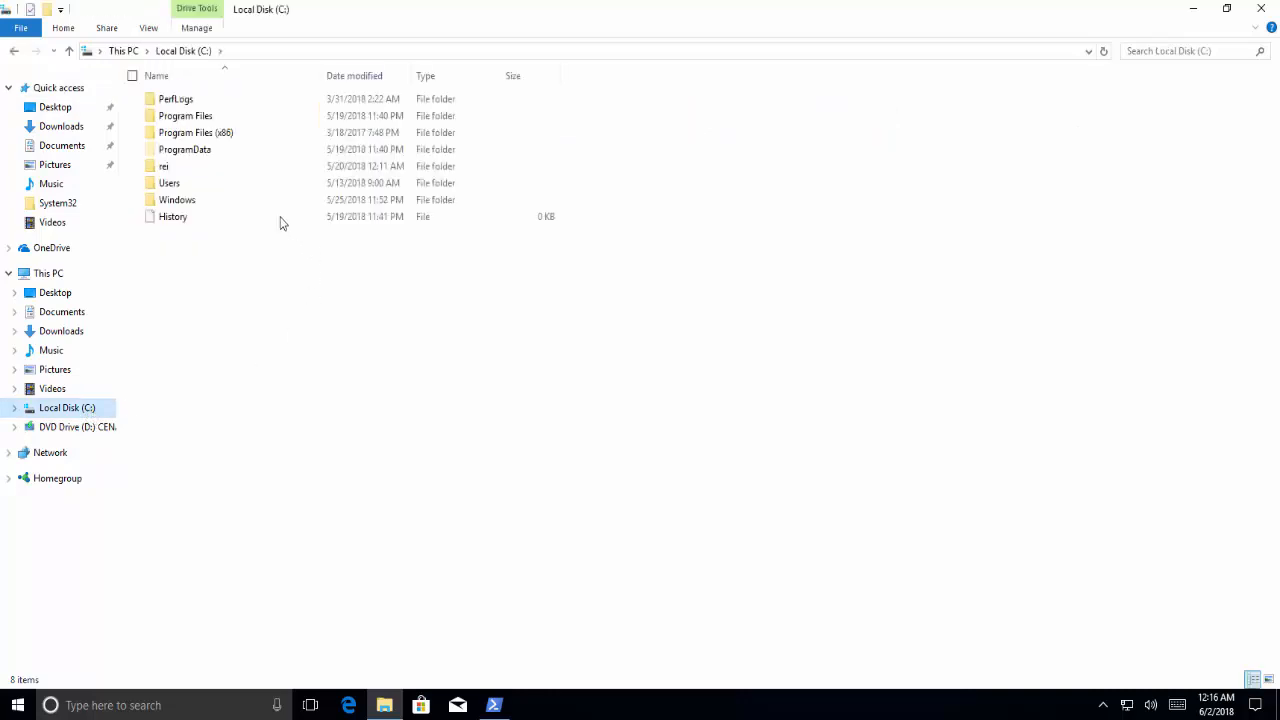
double_click(176, 200)
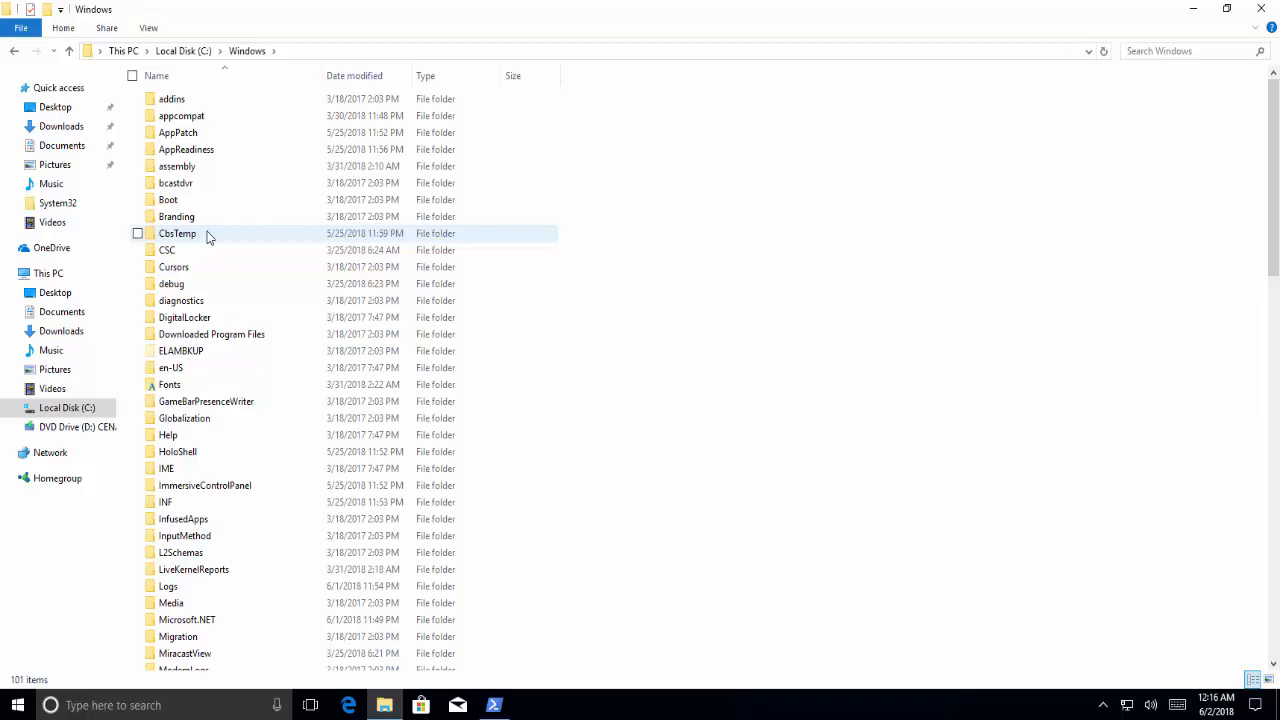
click(212, 334)
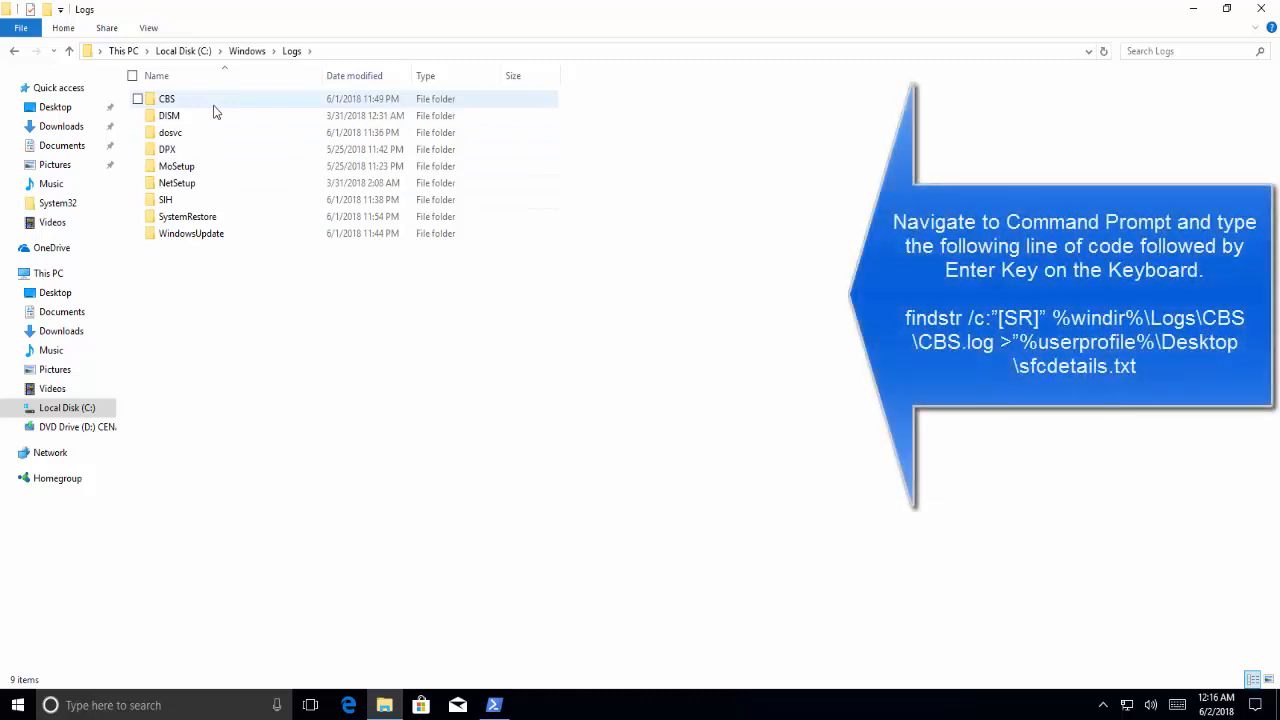
double_click(166, 98)
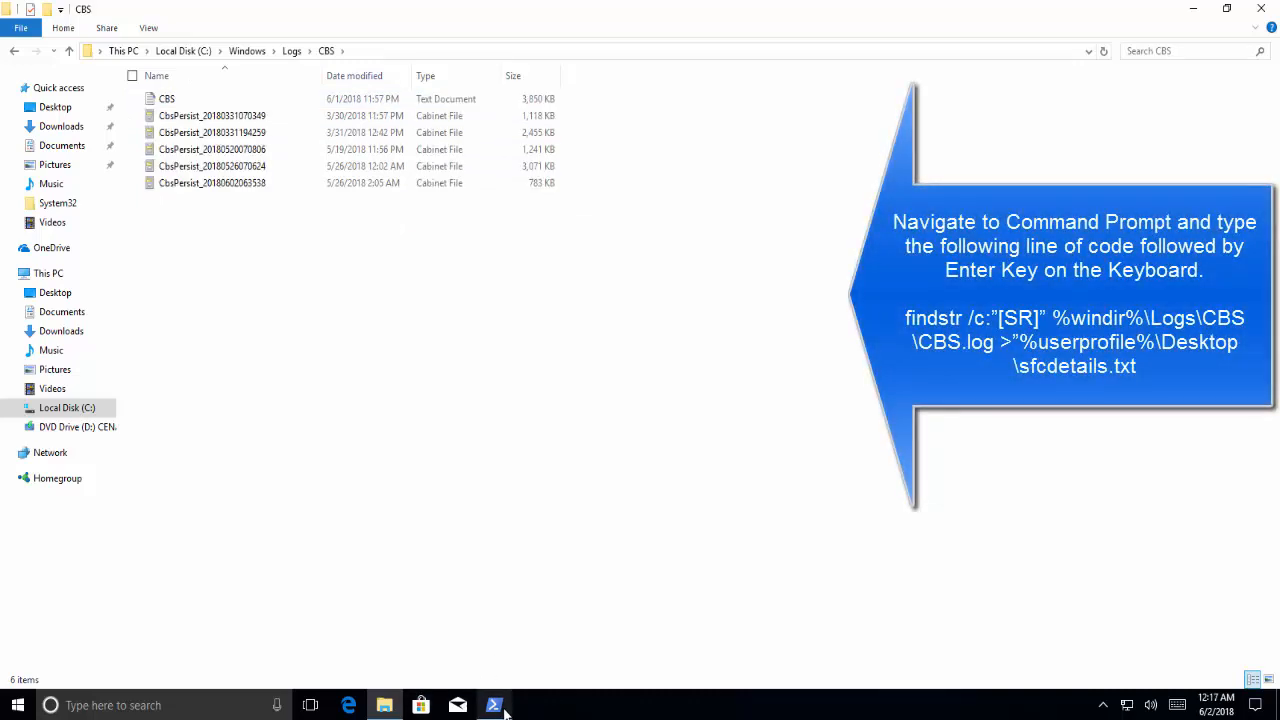
click(492, 704)
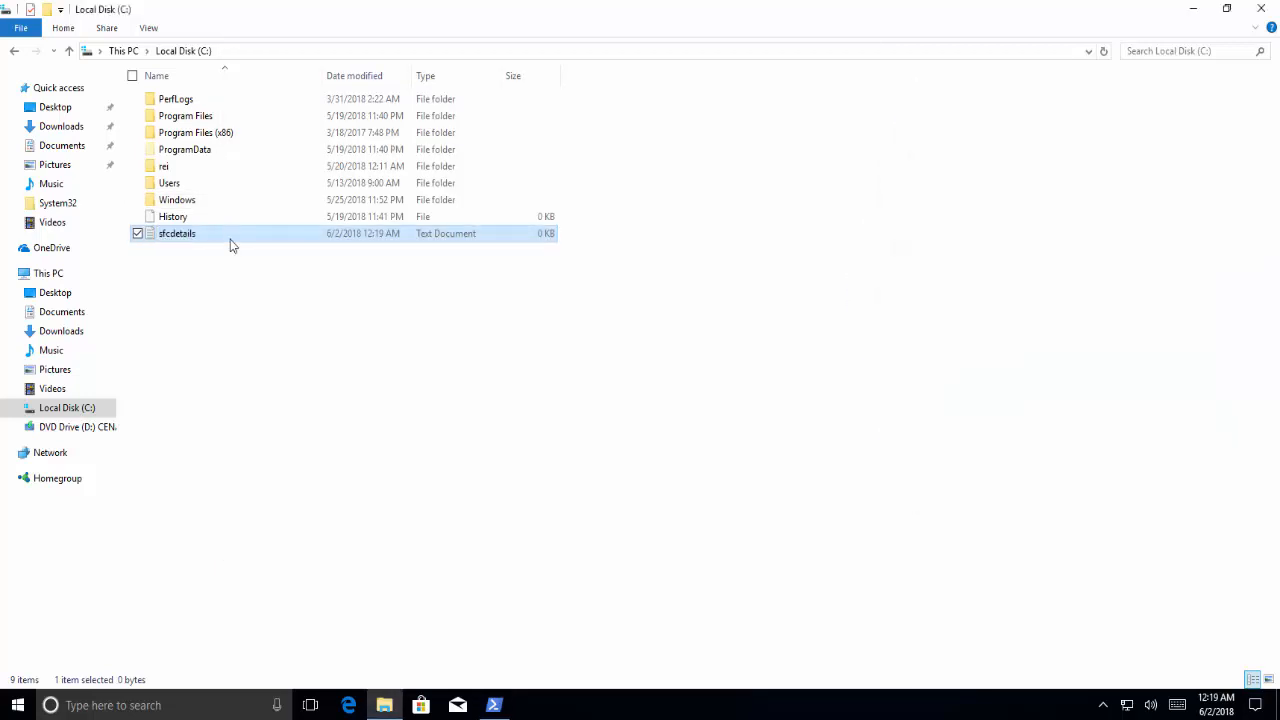
- Open sfcdetails.txt, choosing an app in the 'How do you want to open this file?' dialog
double_click(176, 232)
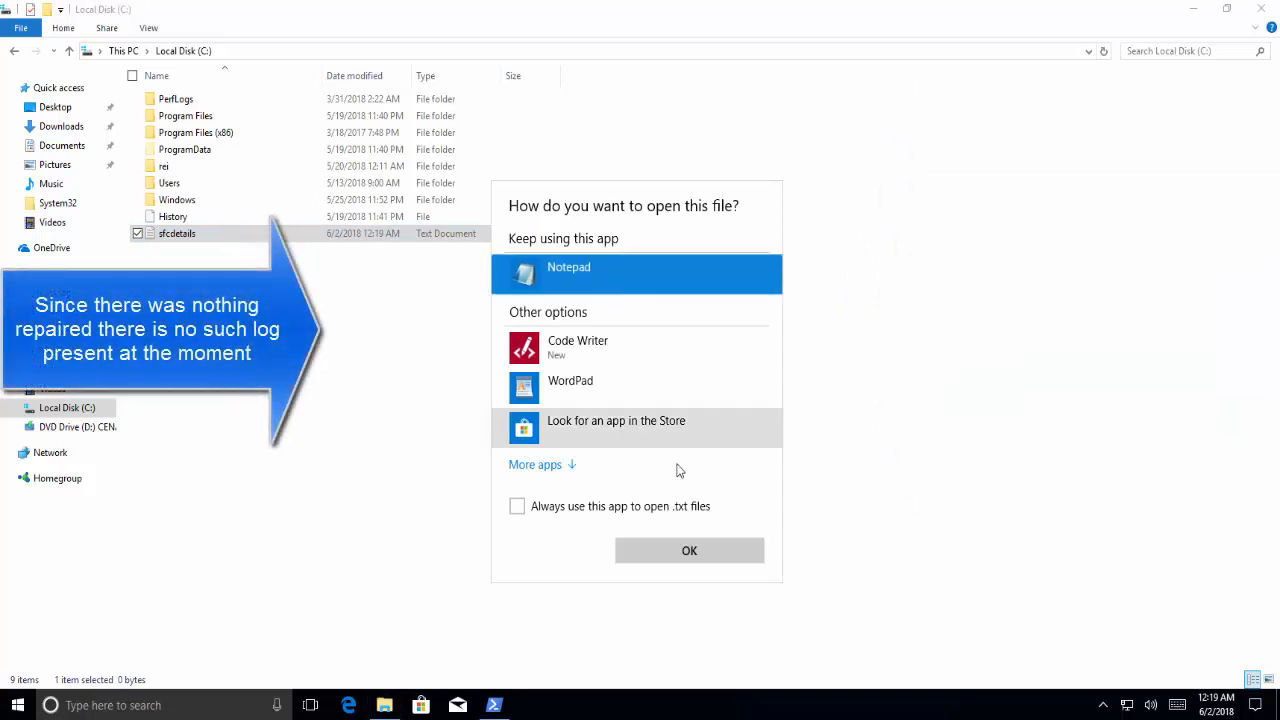
click(688, 550)
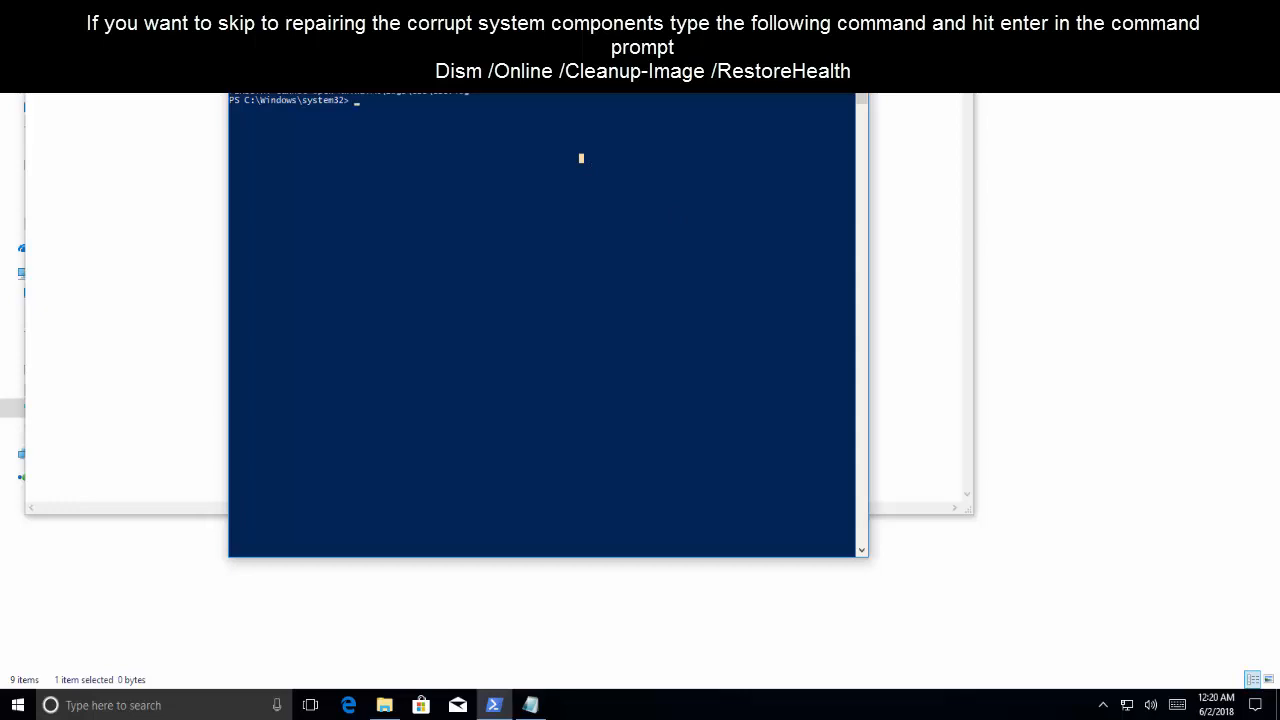
mouse_move(464, 156)
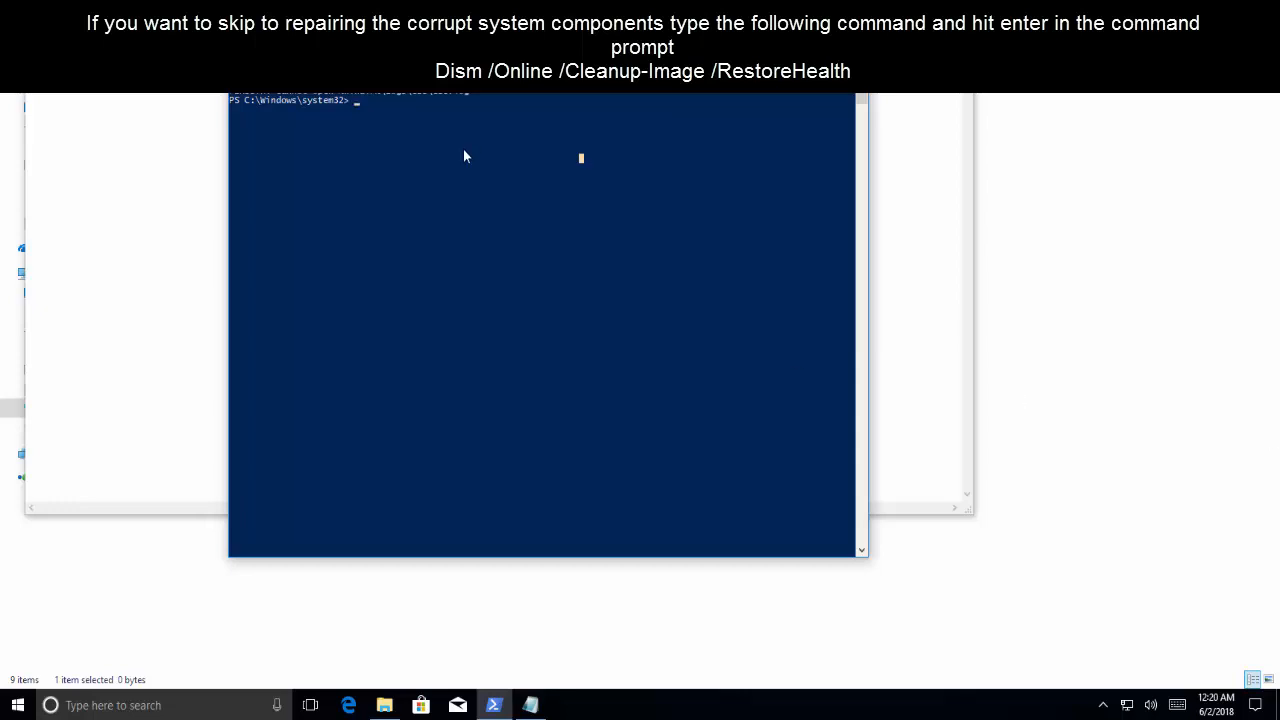
- Enter Dism /Online /Cleanup-Image /RestoreHealth at the admin PowerShell prompt
text(dism)
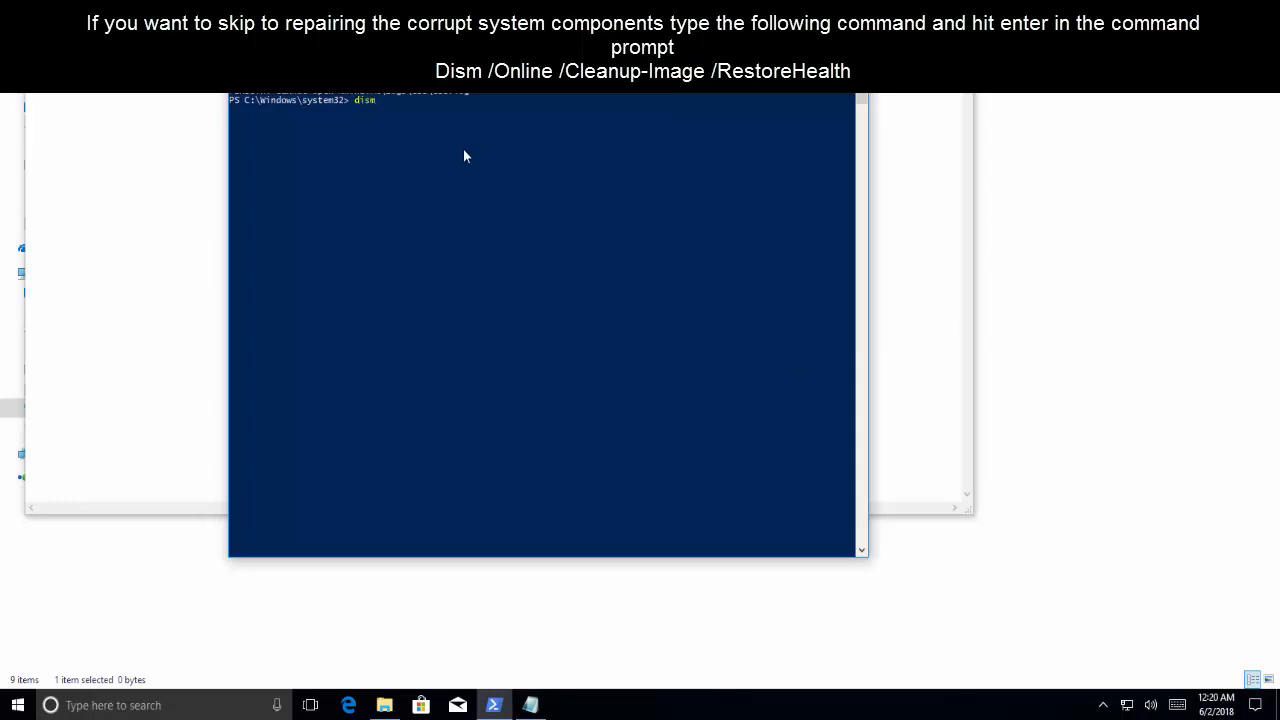
text(/Onl)
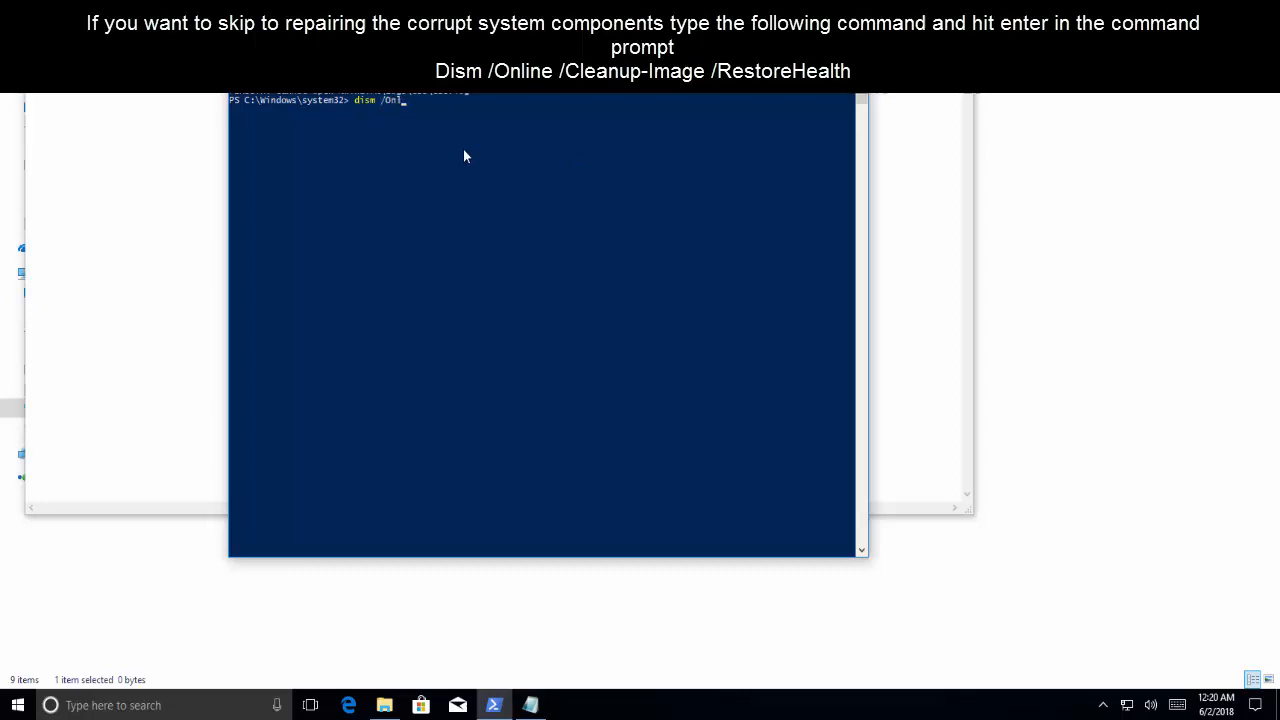
text(ln)
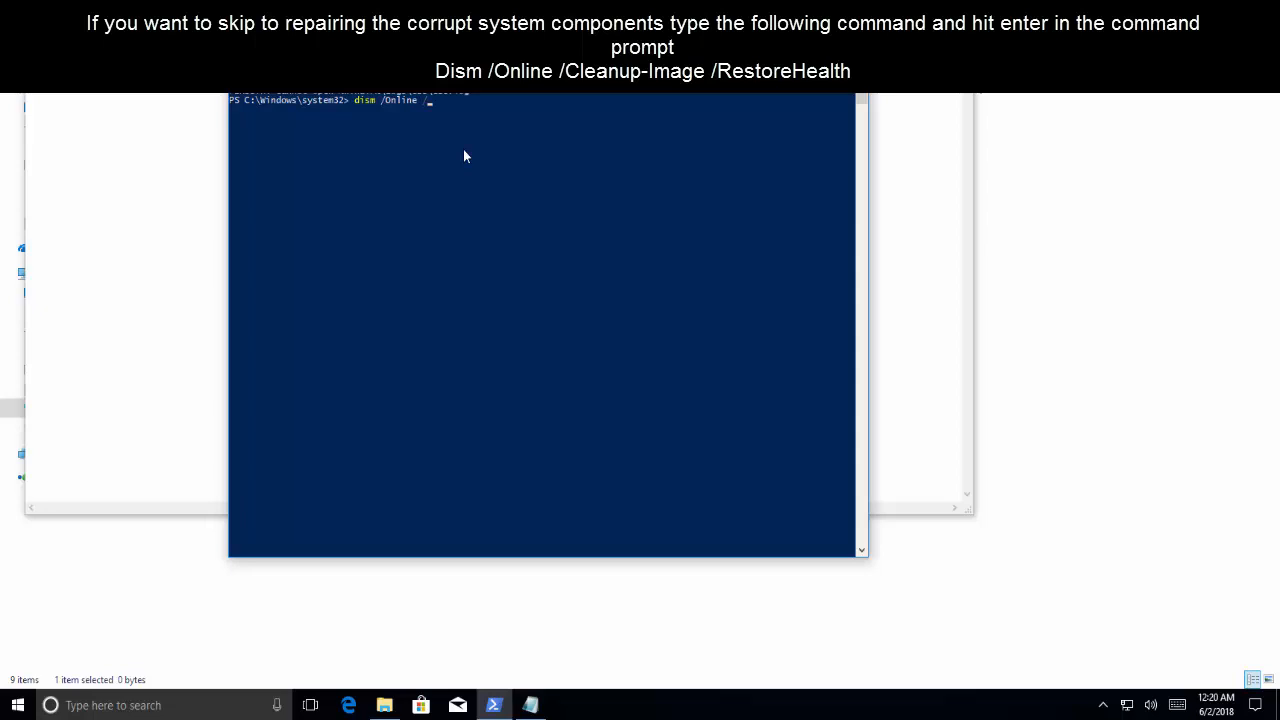
text(/Cleanup)
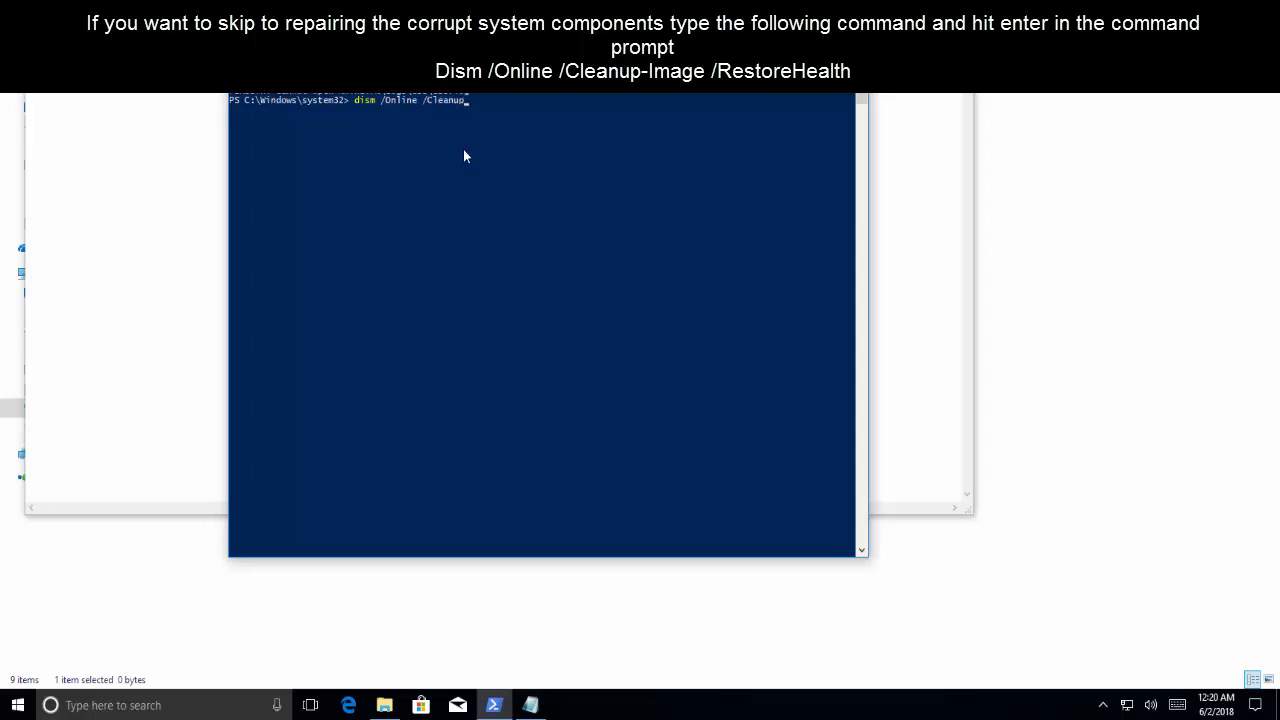
text(-image)
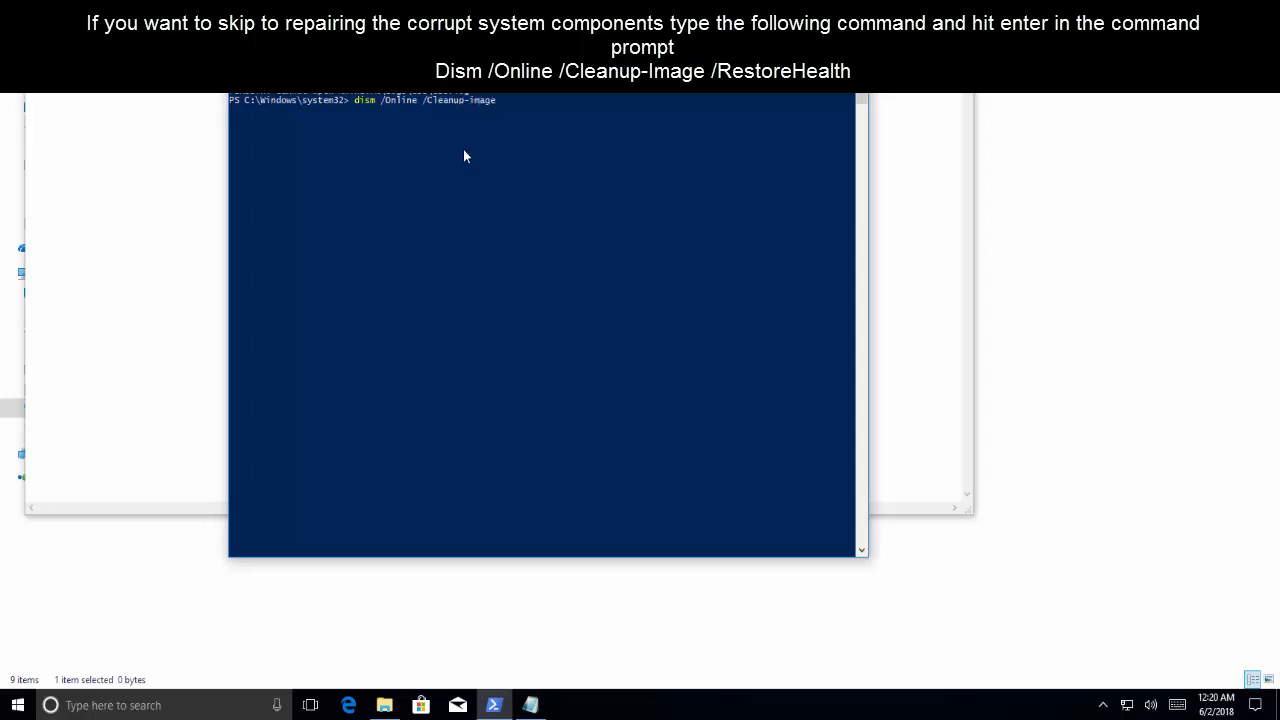
text(/REstore)
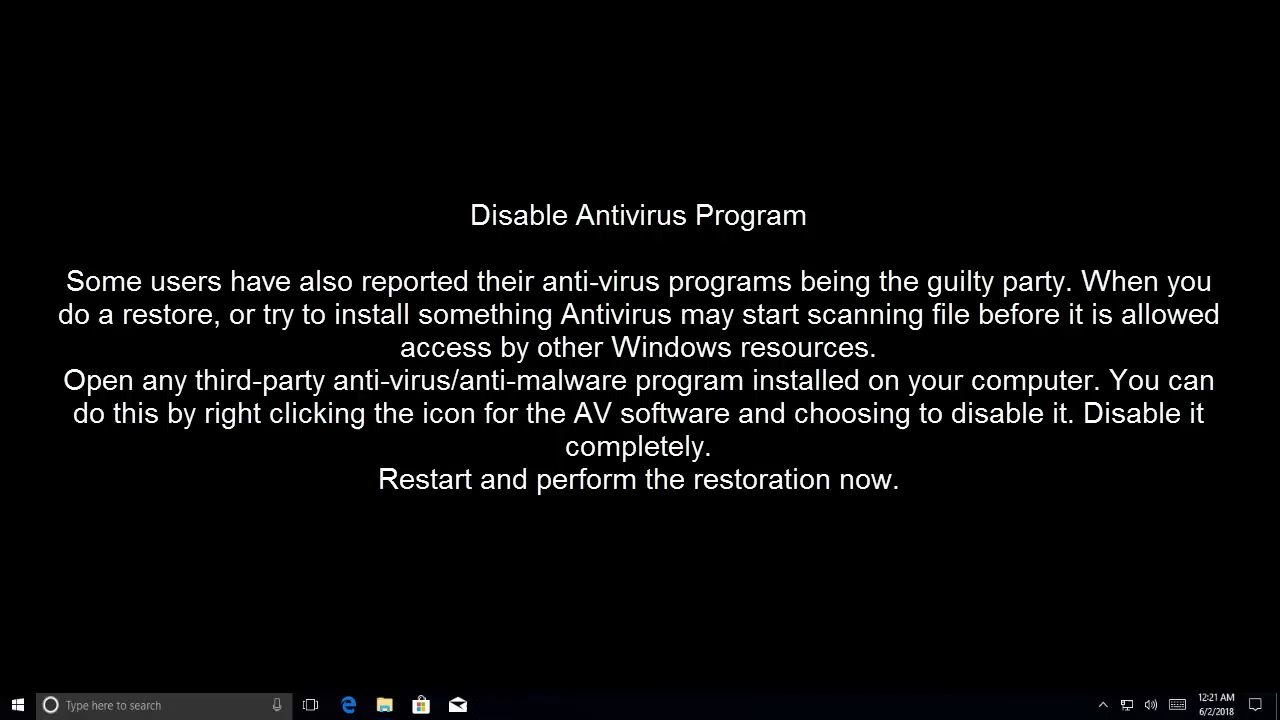
mouse_move(1104, 704)
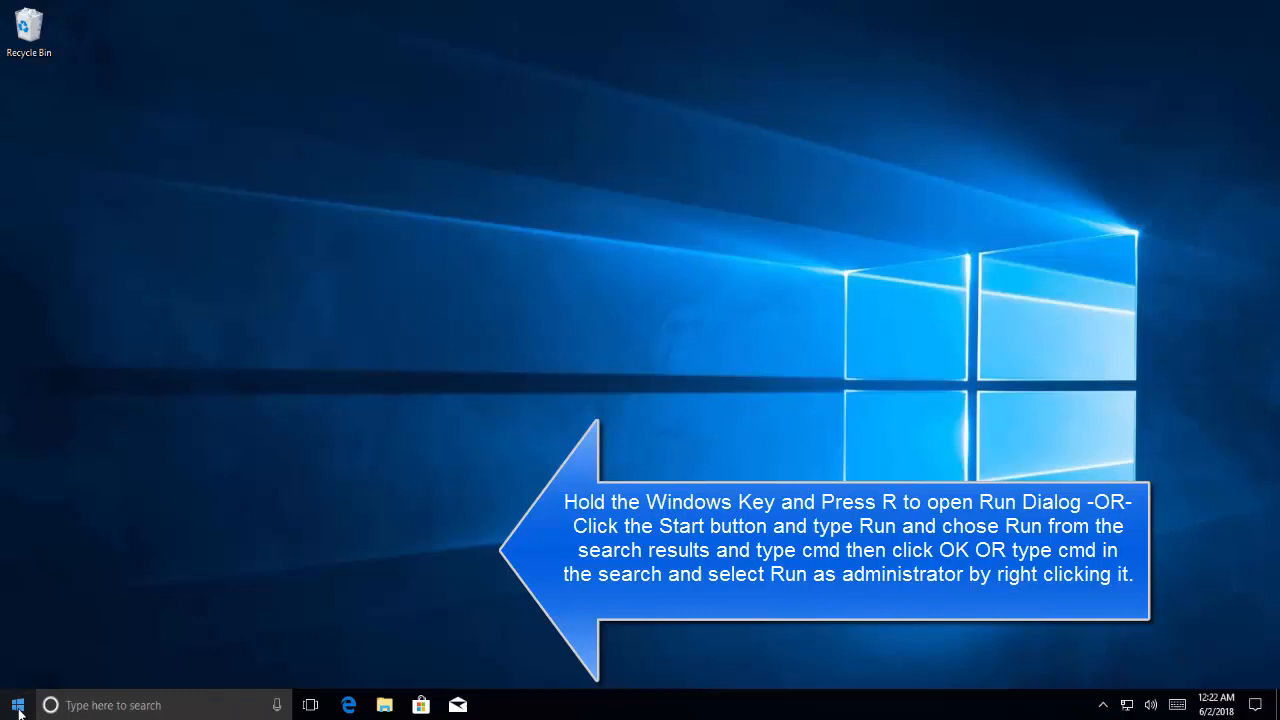
- Start a normal Command Prompt by searching cmd from the Start menu
click(16, 704)
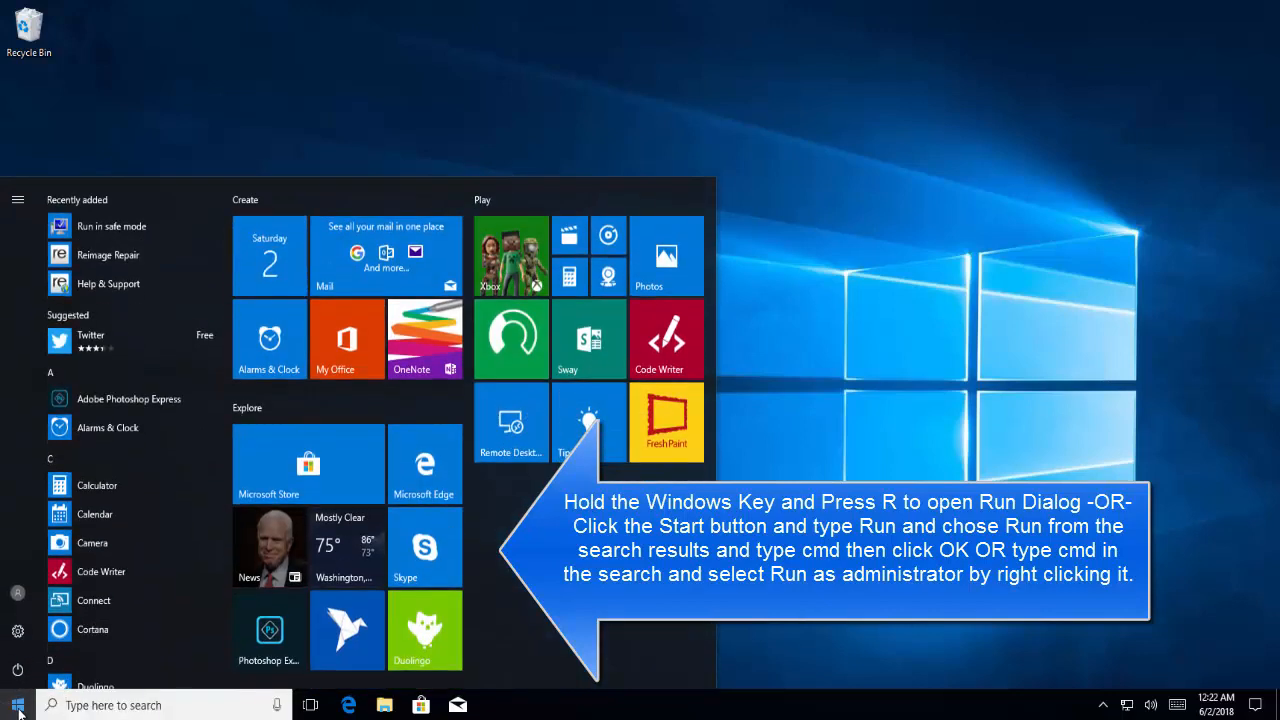
text(cmd)
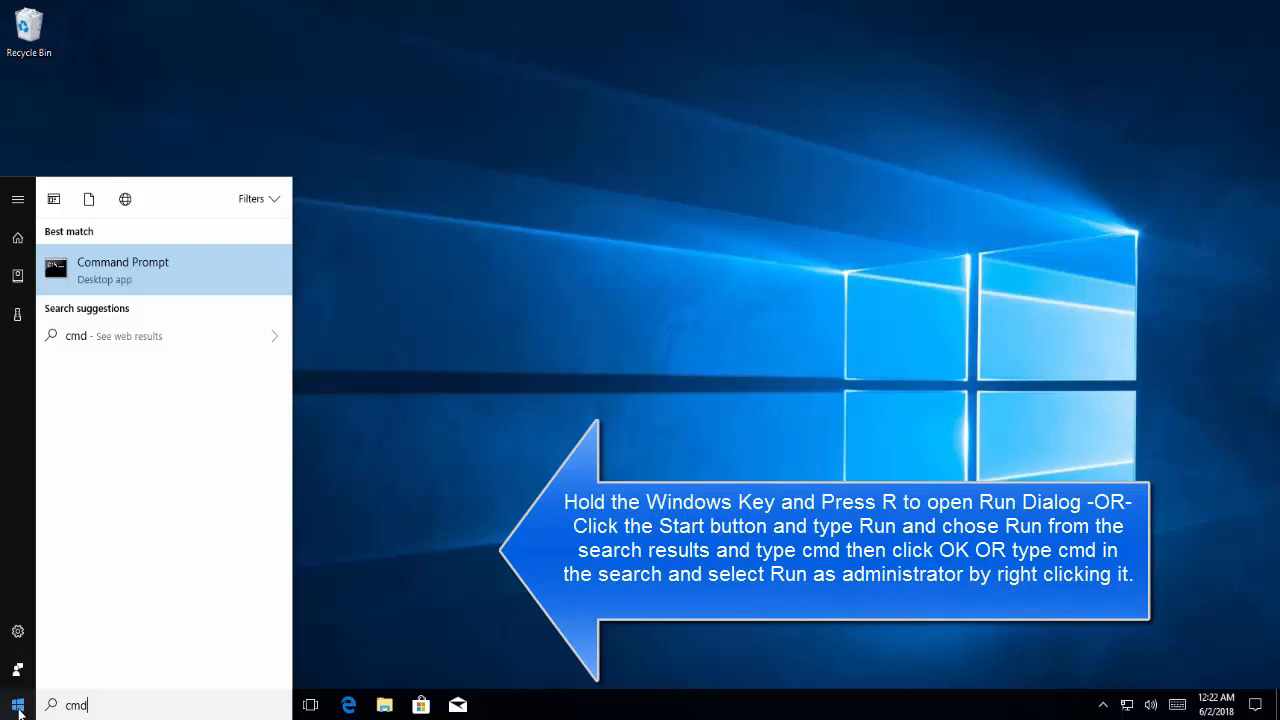
click(124, 268)
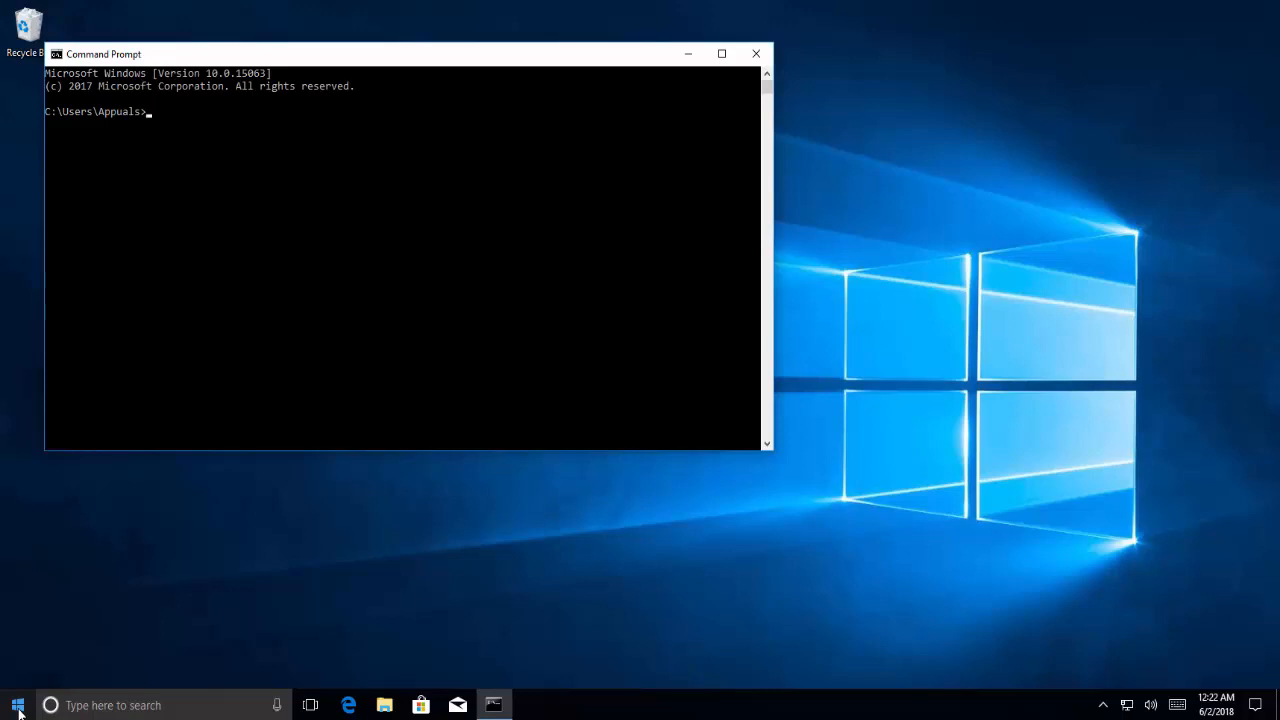
- Run chkdsk /x /f /r, which is refused with Access Denied
text(ch)
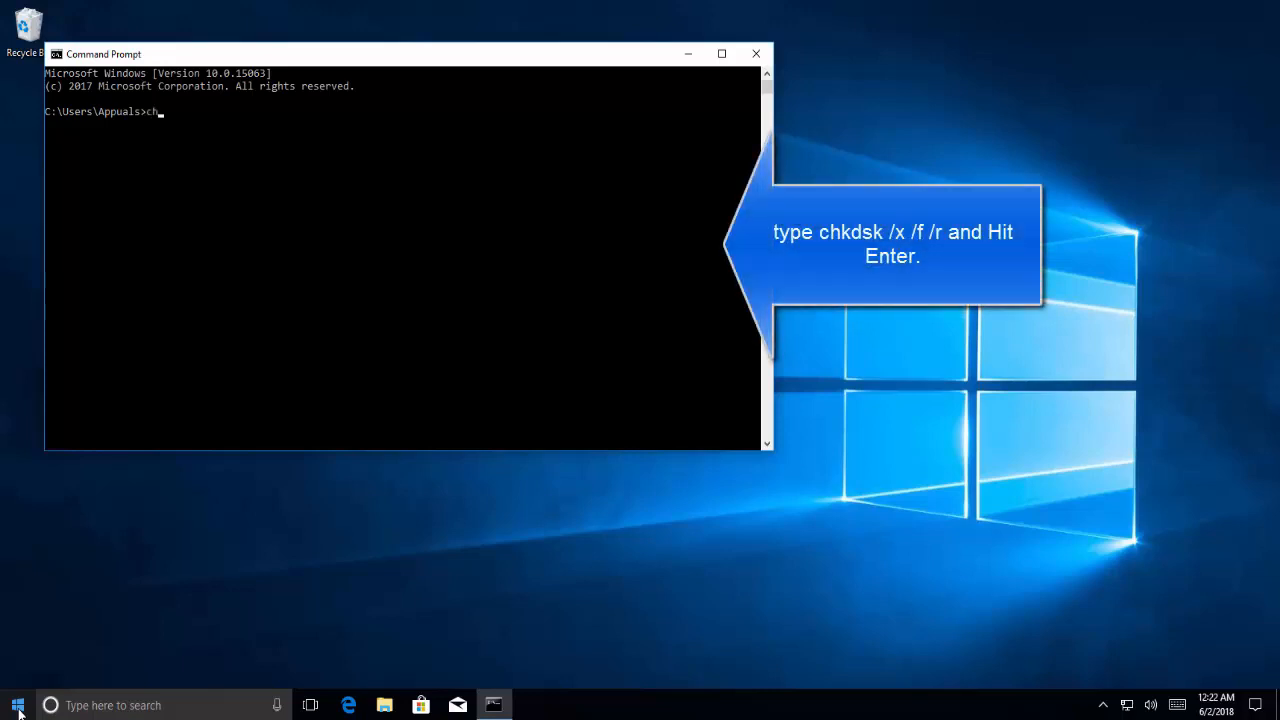
text(k)
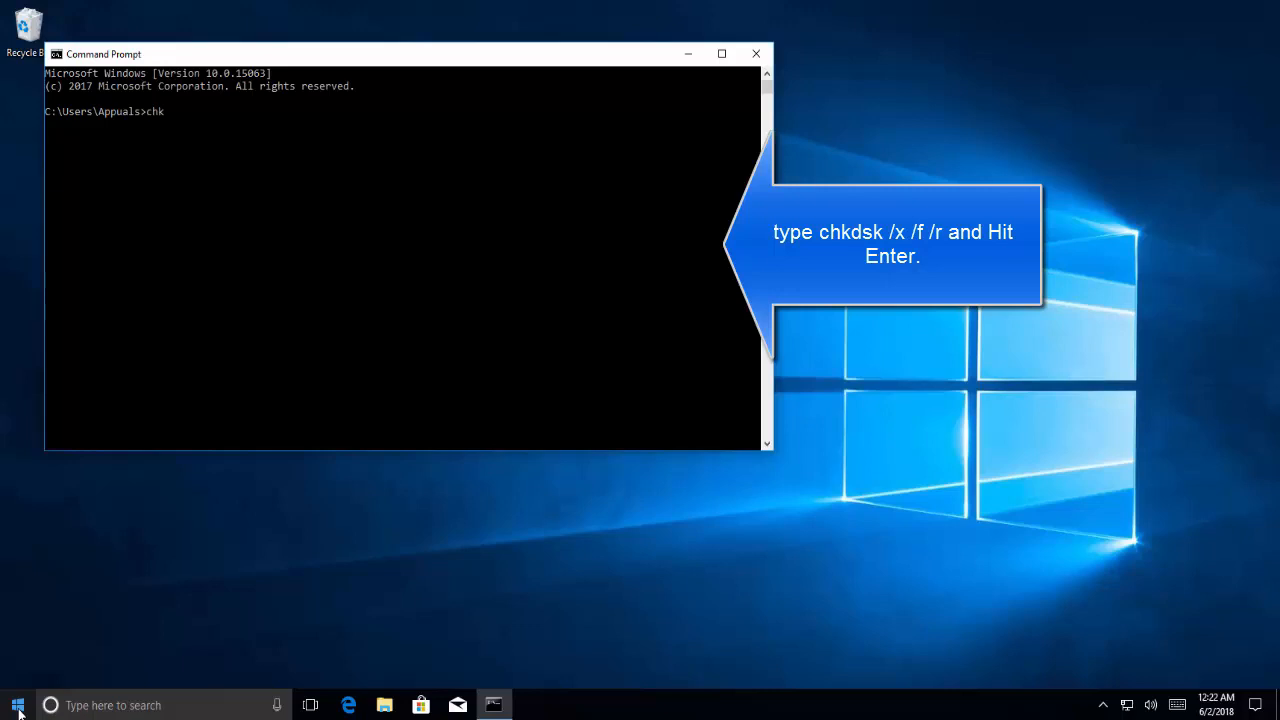
text(d)
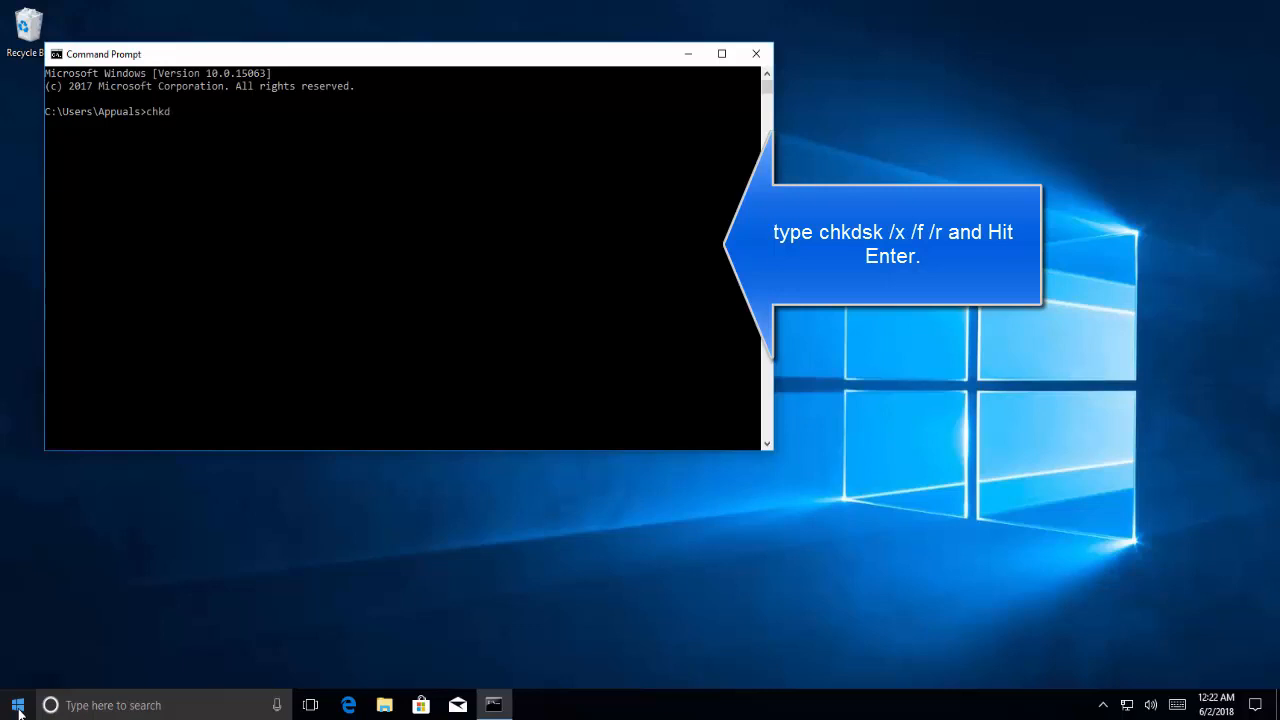
text(sk /x /f /)
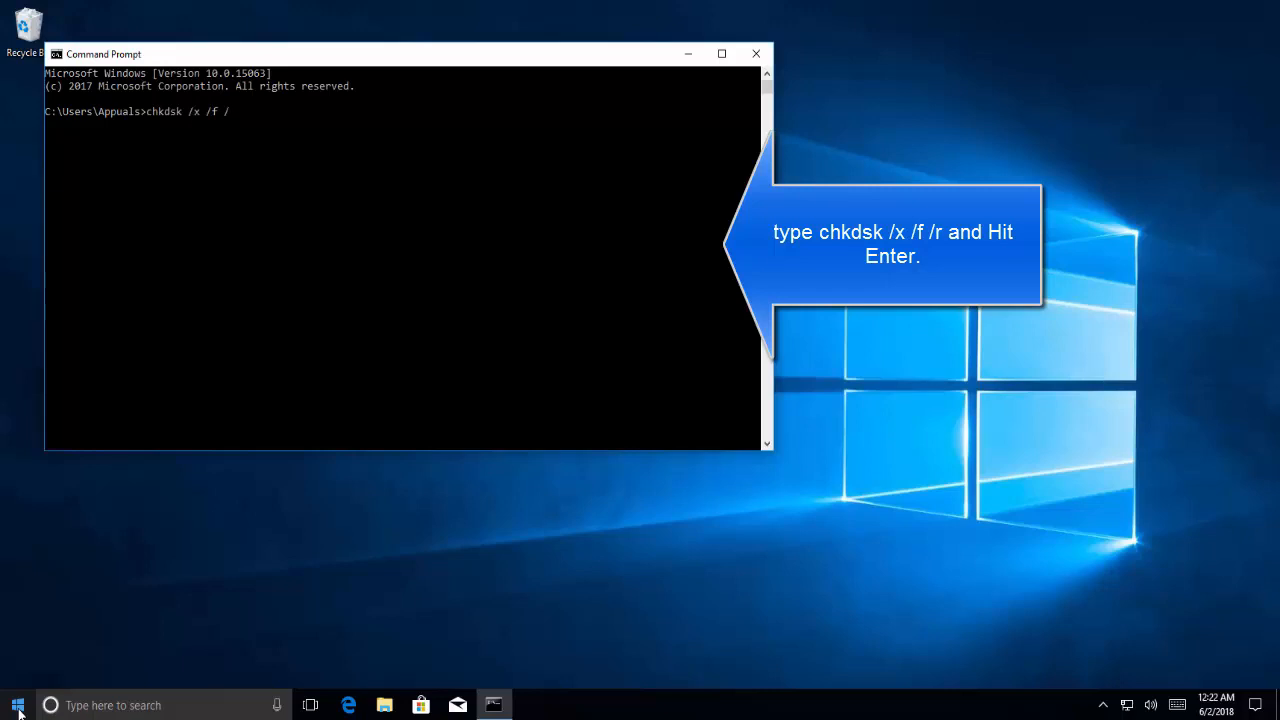
text(r)
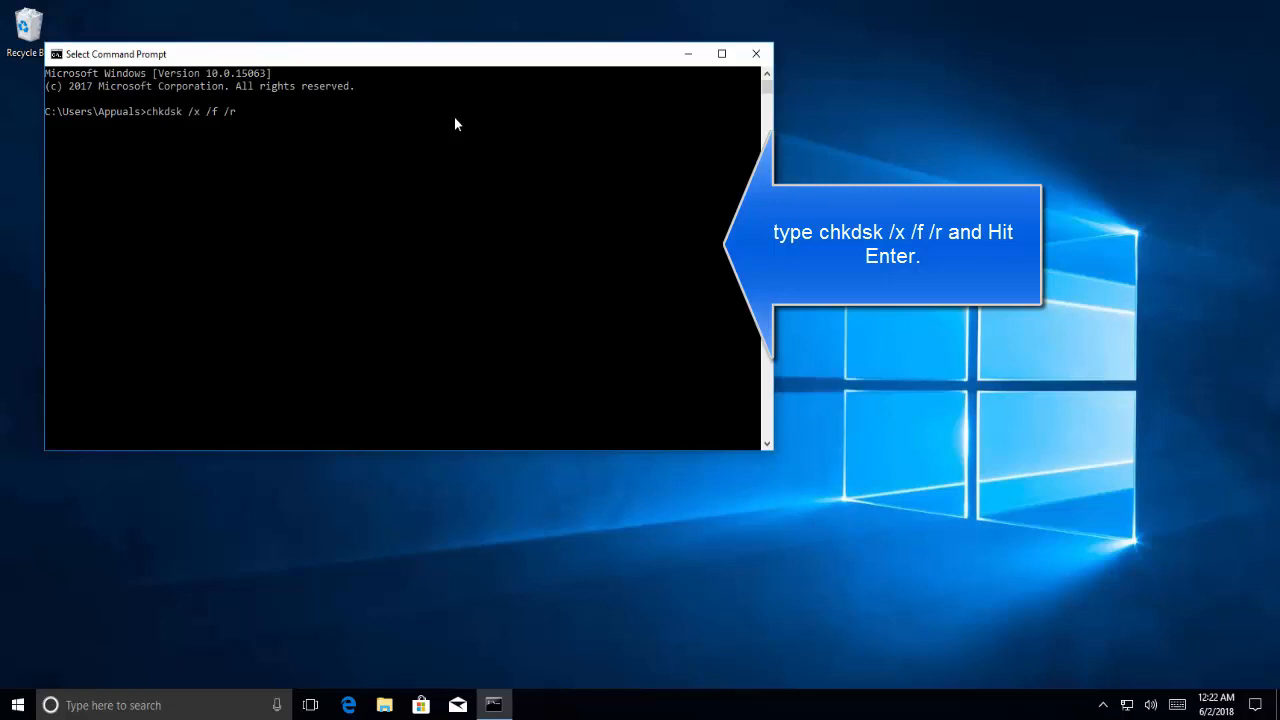
key(enter)
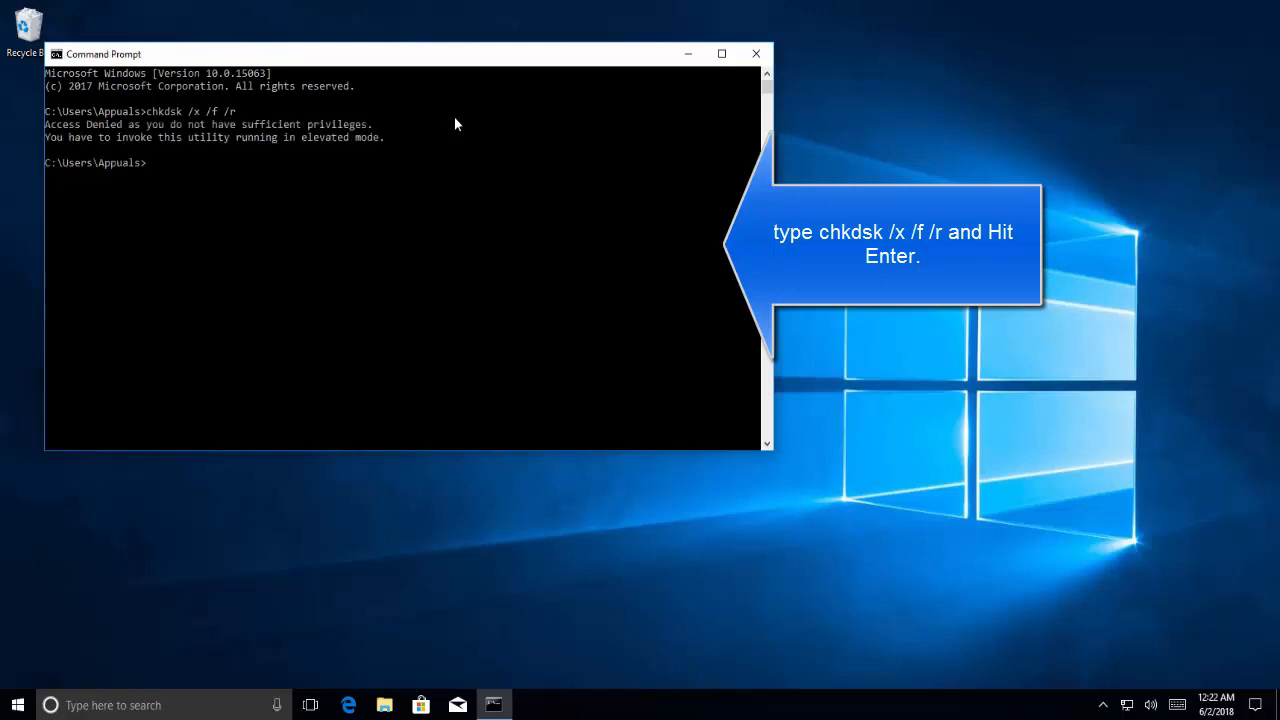
- Close the prompt and relaunch Command Prompt via Run as administrator, confirming UAC
click(756, 52)
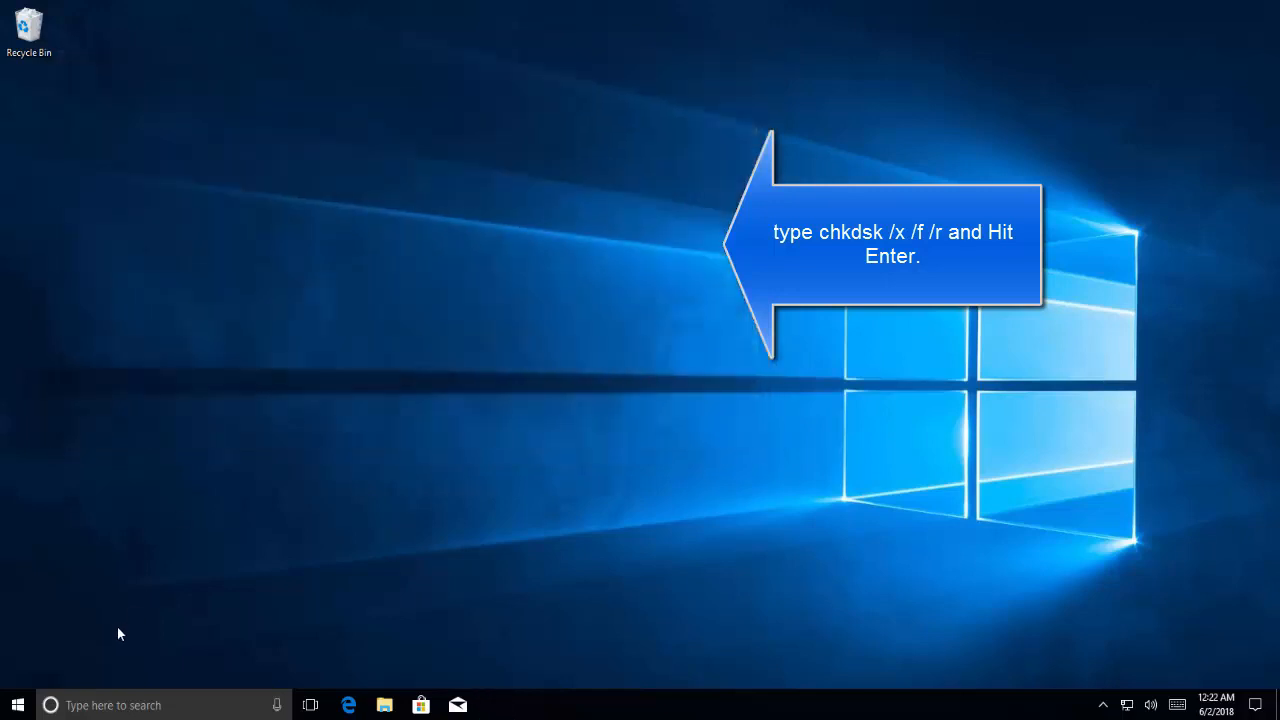
click(16, 704)
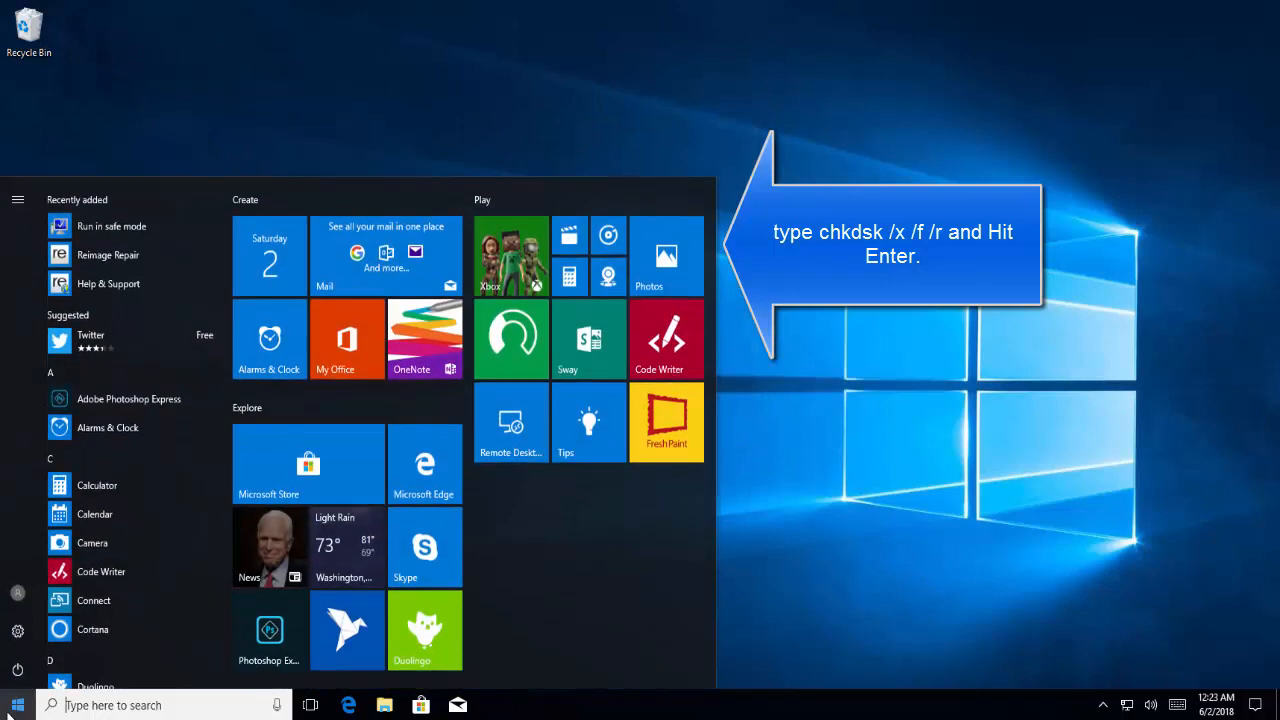
text(cmd)
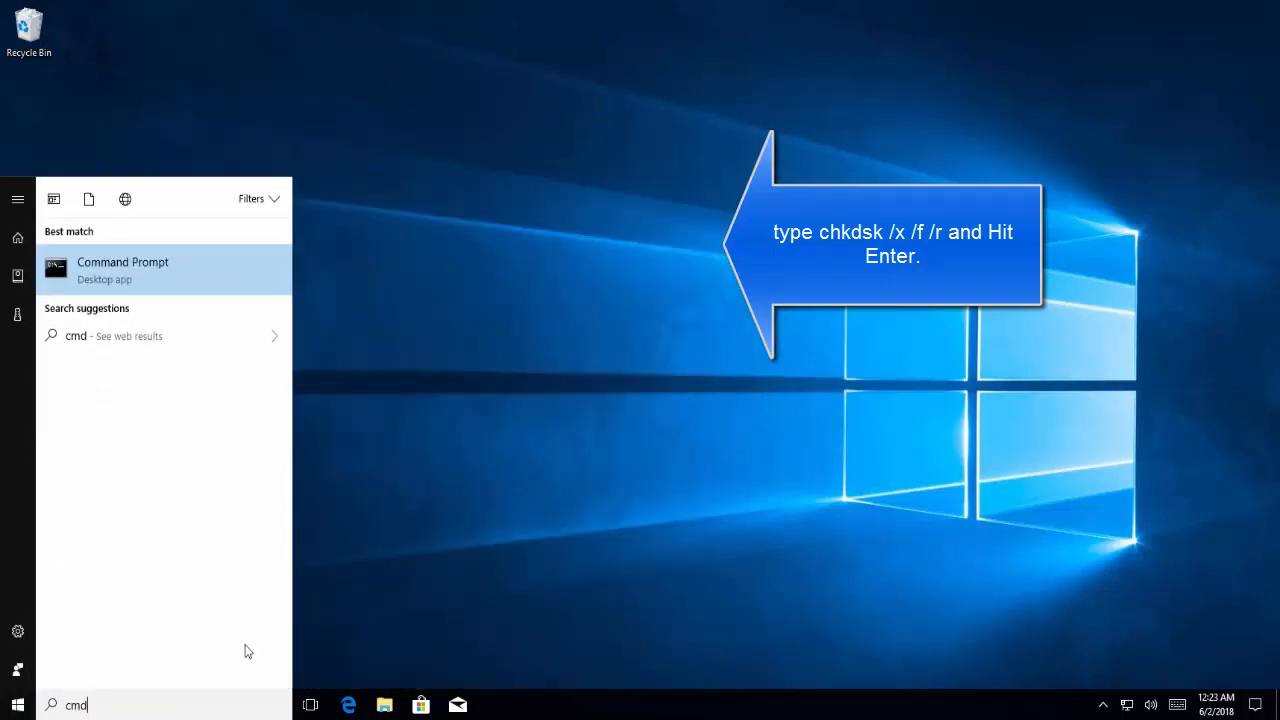
right_click(122, 270)
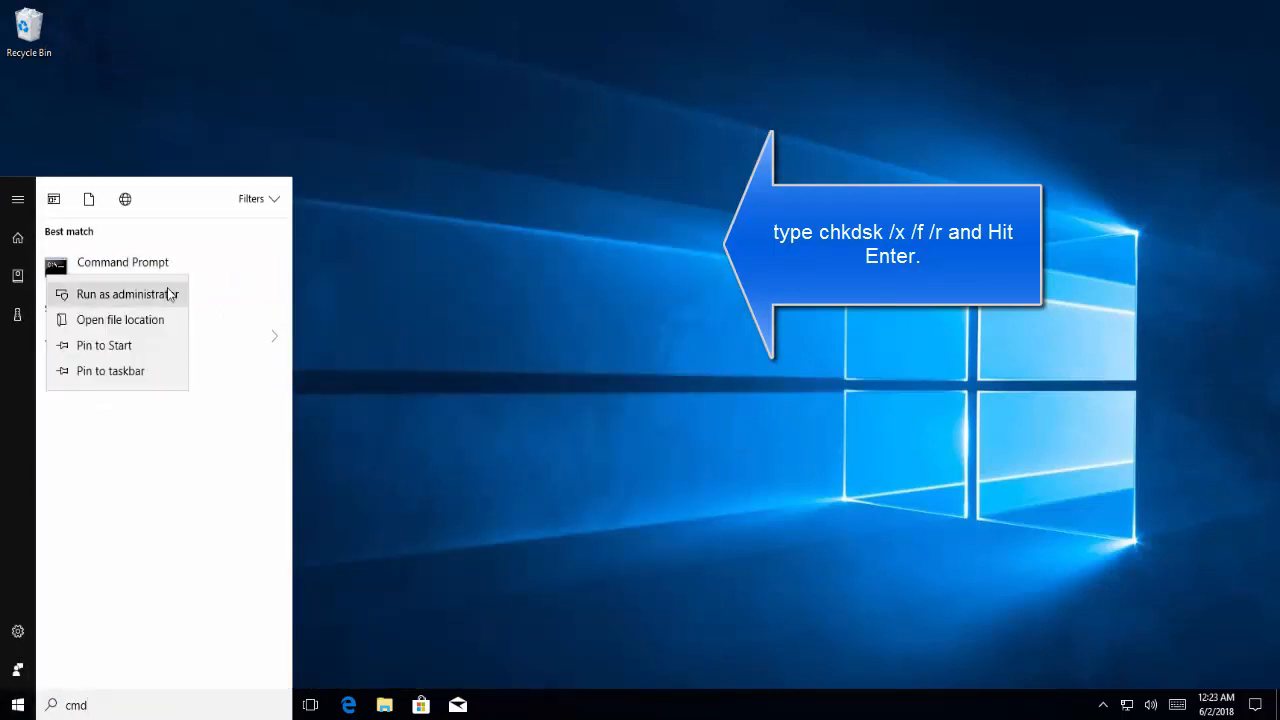
click(128, 292)
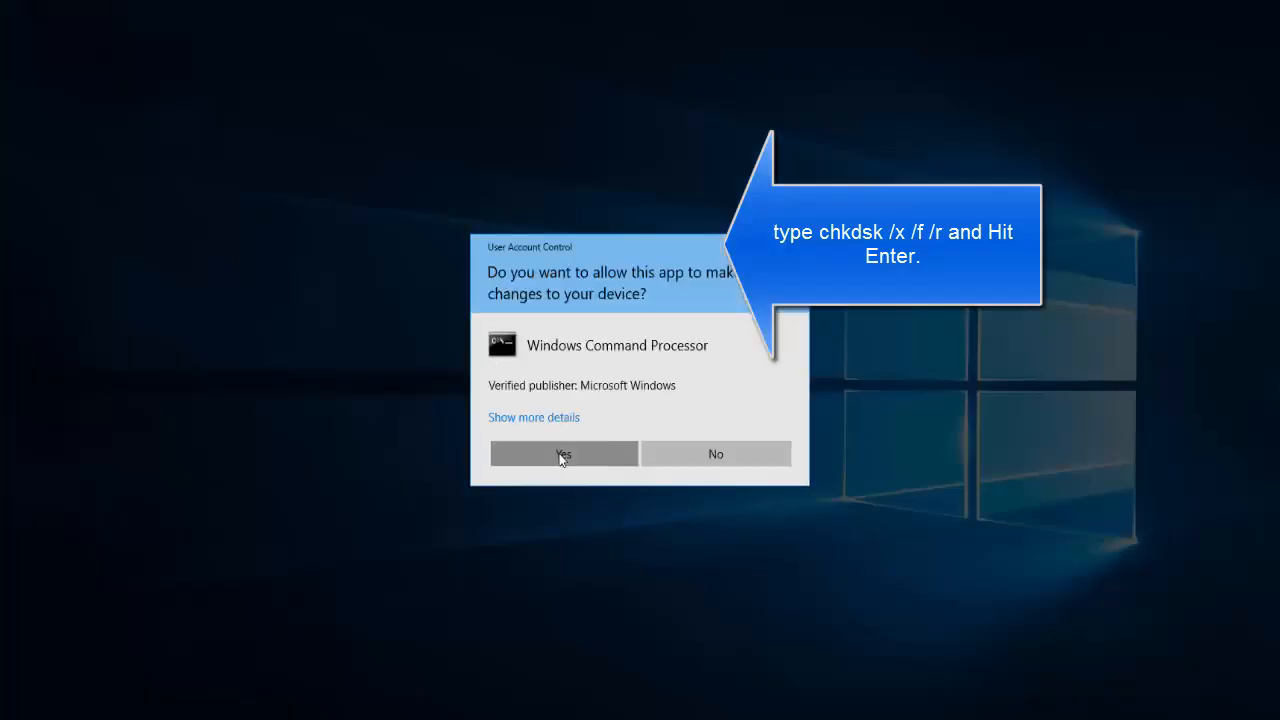
click(564, 452)
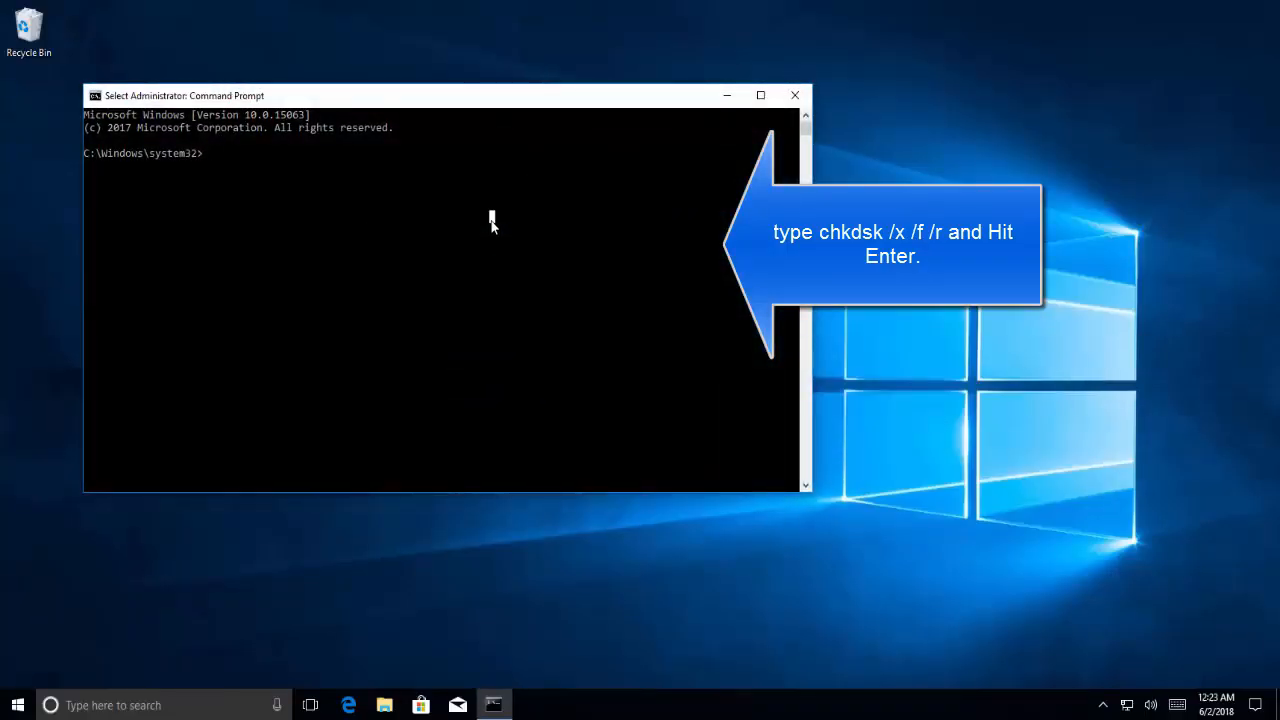
- Enter chkdsk /x /f /r at the elevated prompt without running it
text(chkdsk)
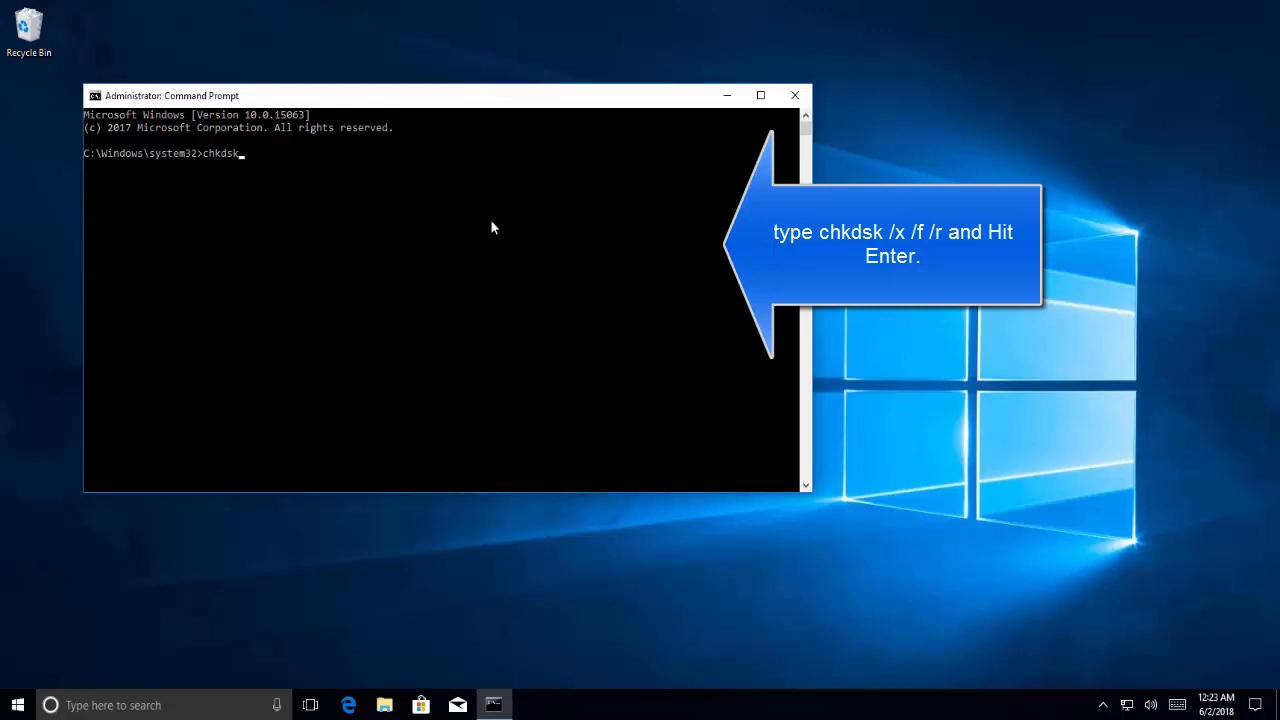
text(/x /f)
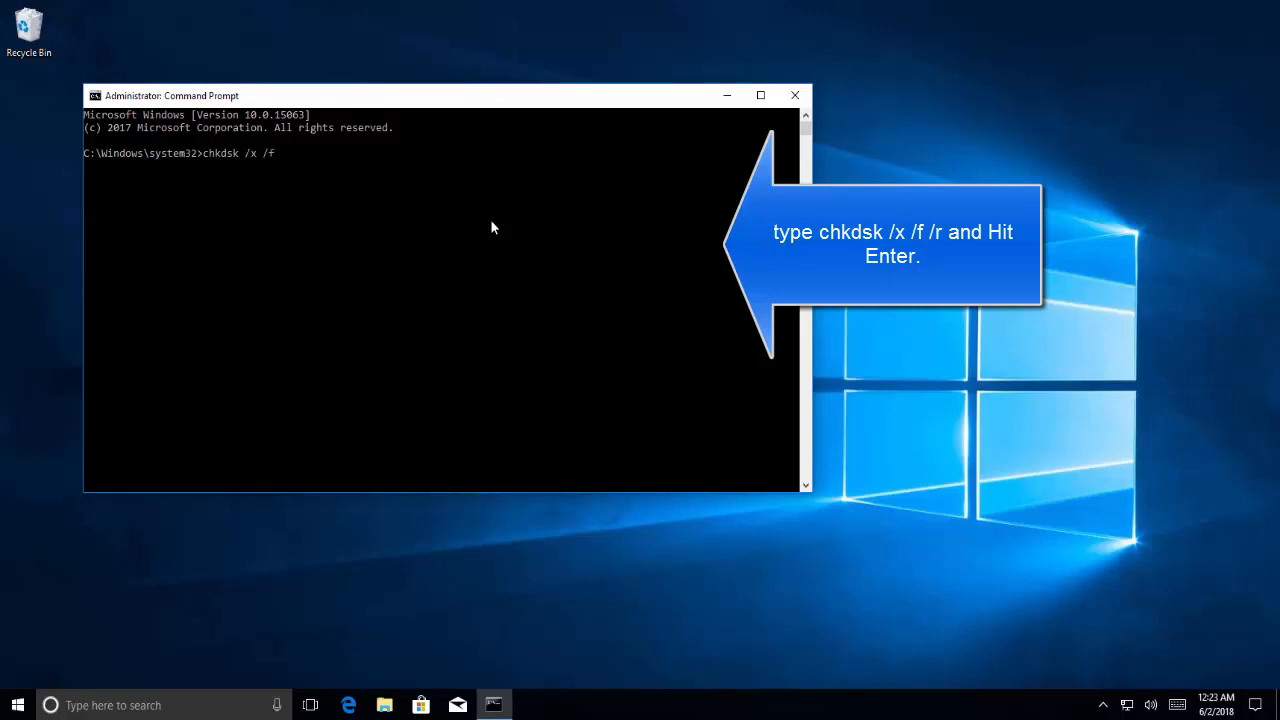
text(/r)
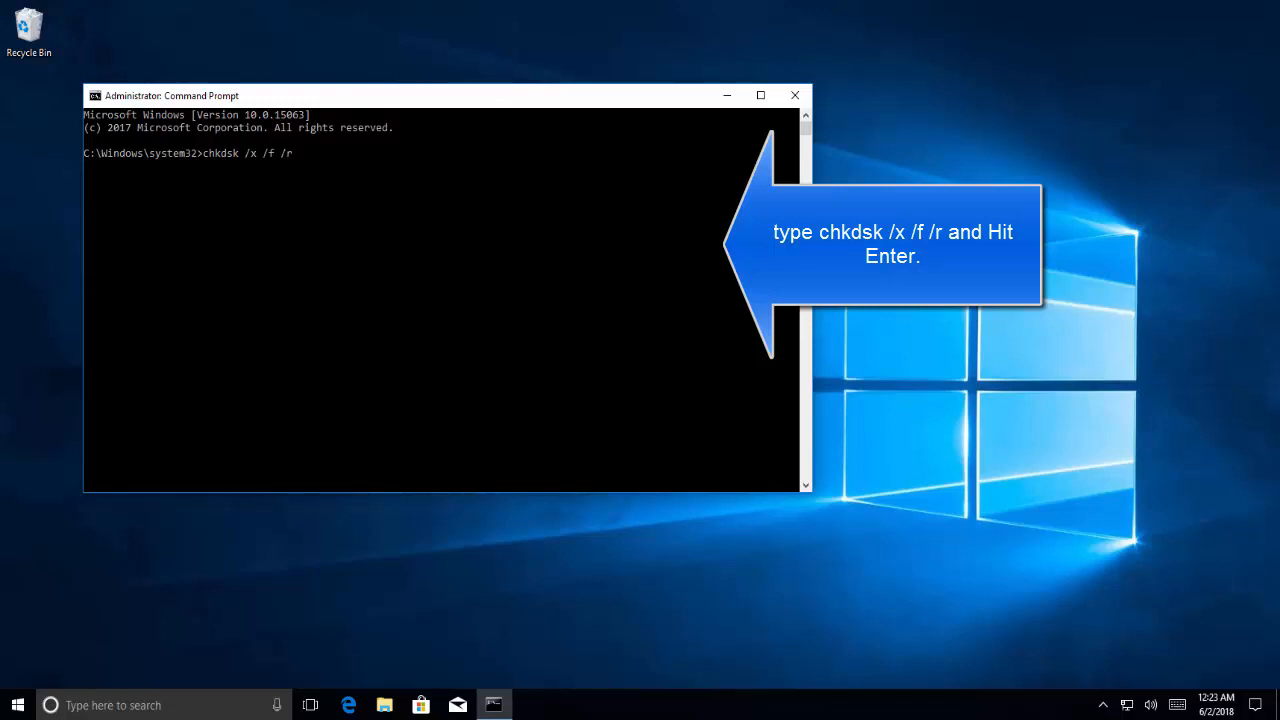
mouse_move(996, 556)
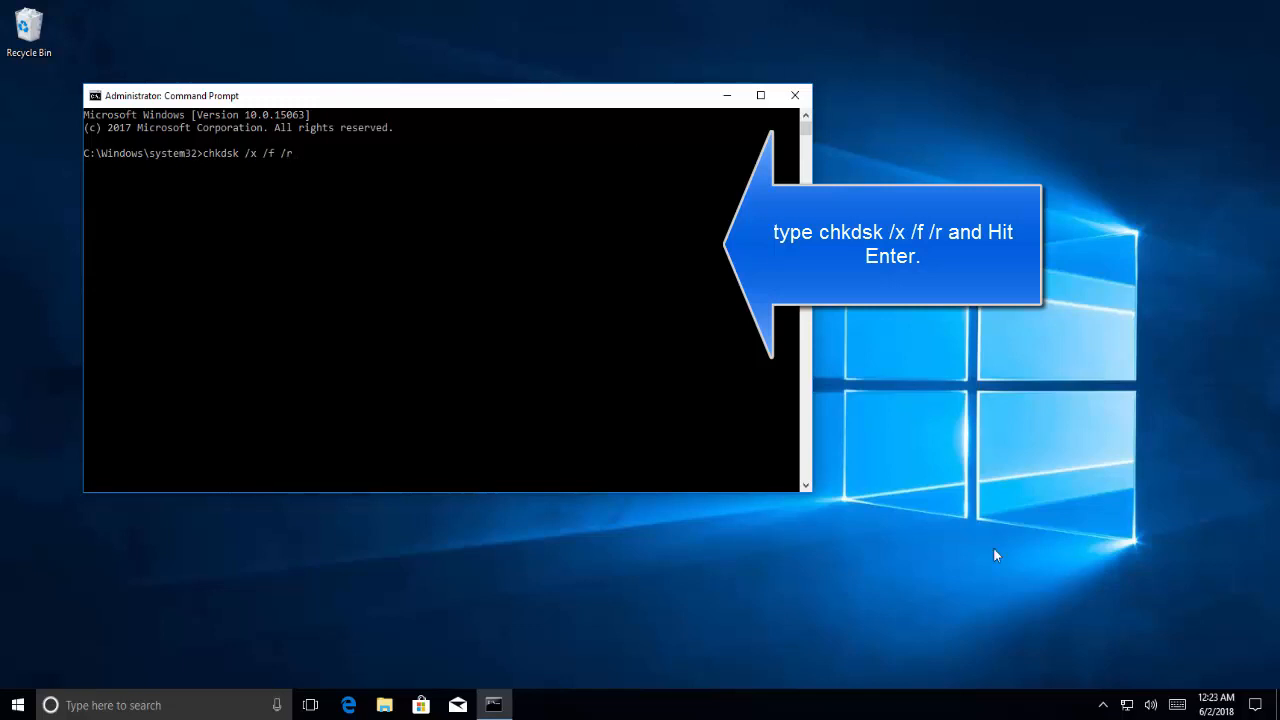
mouse_move(576, 312)
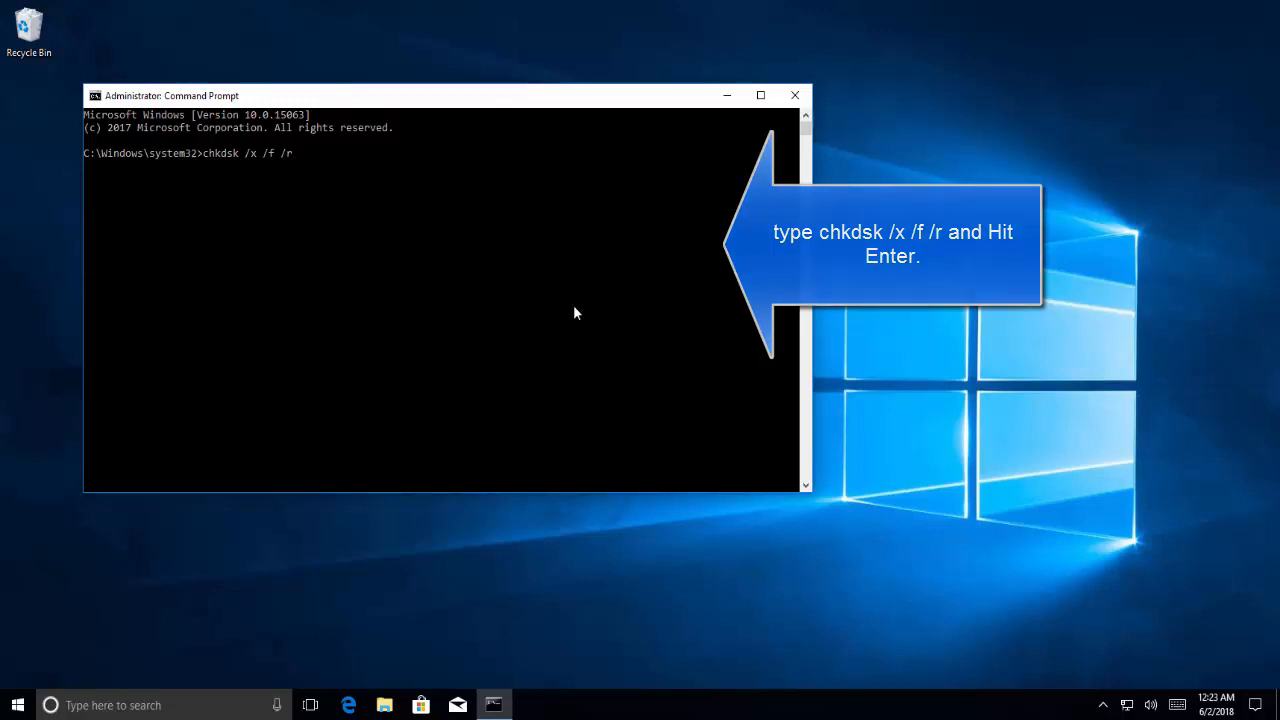
- Run chkdsk and answer Y to schedule the in-use volume check at next restart
key(enter)
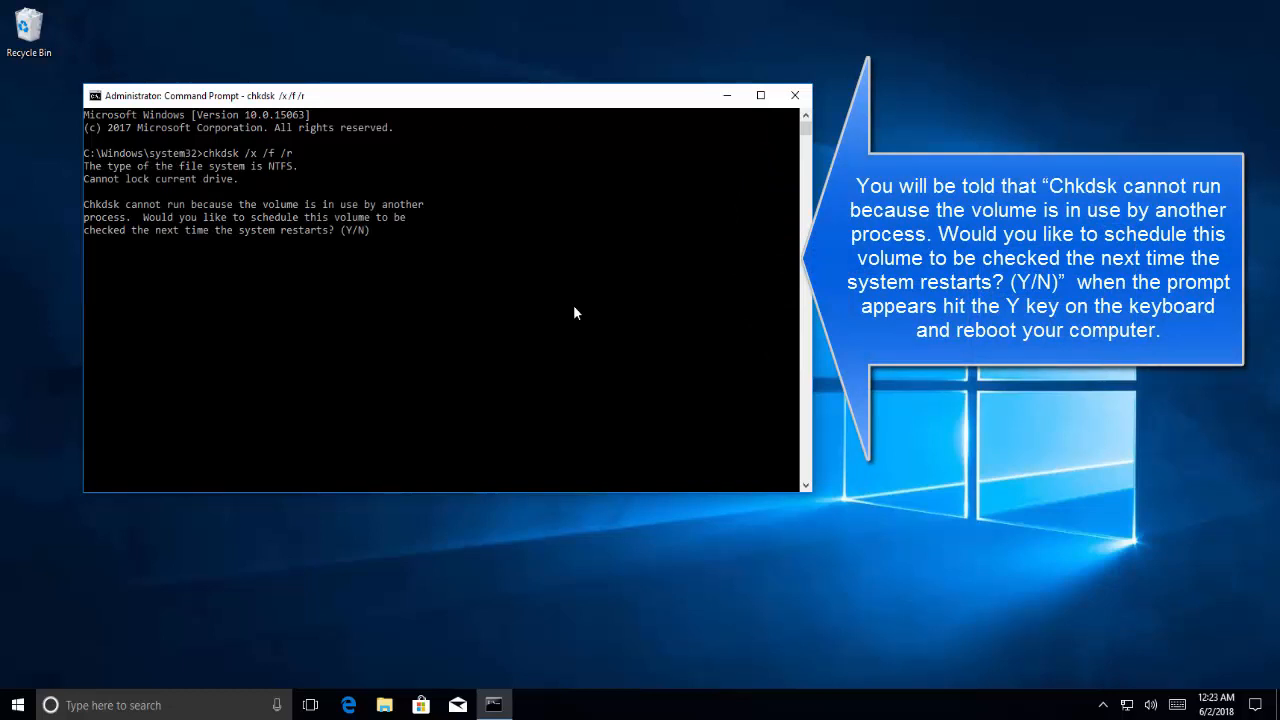
text(Y)
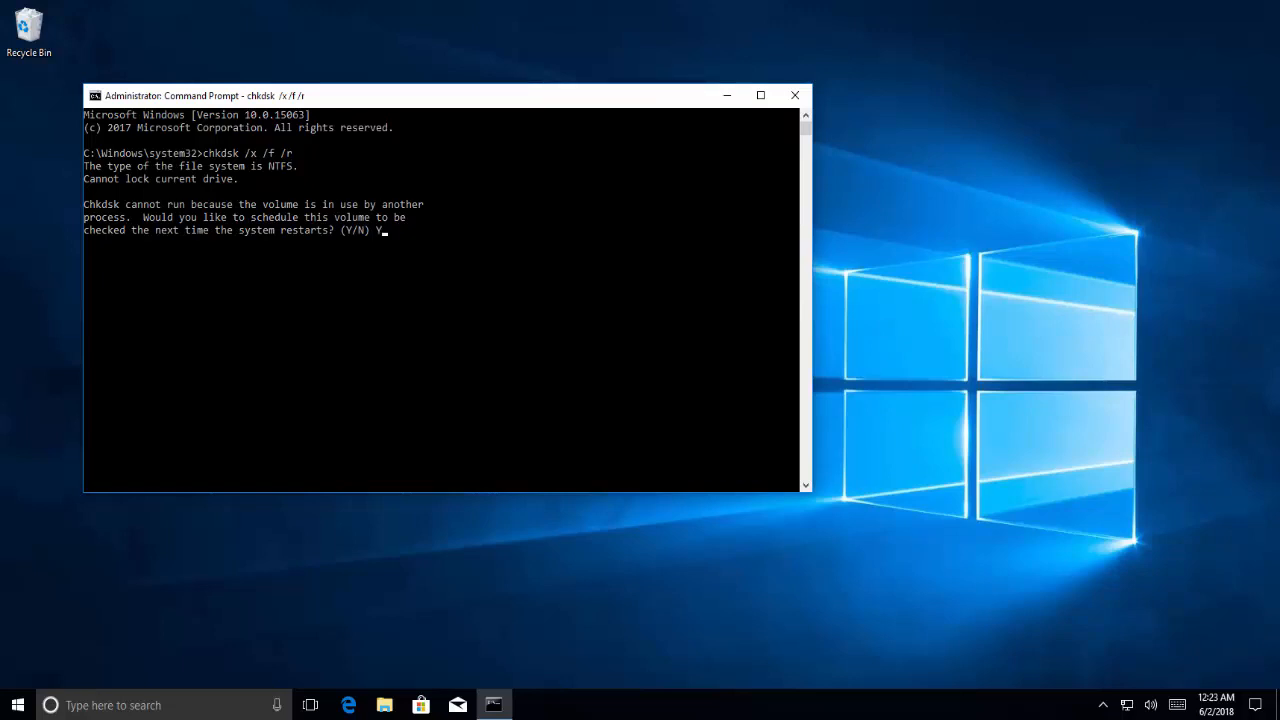
mouse_move(424, 276)
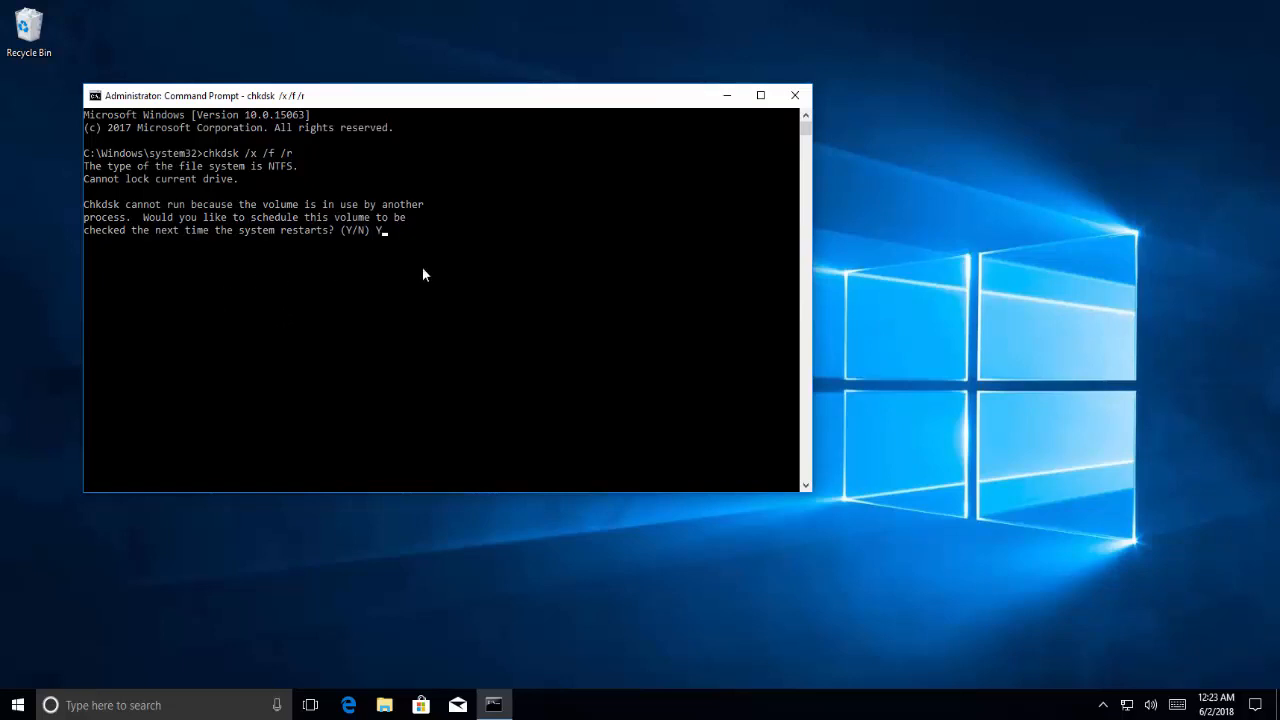